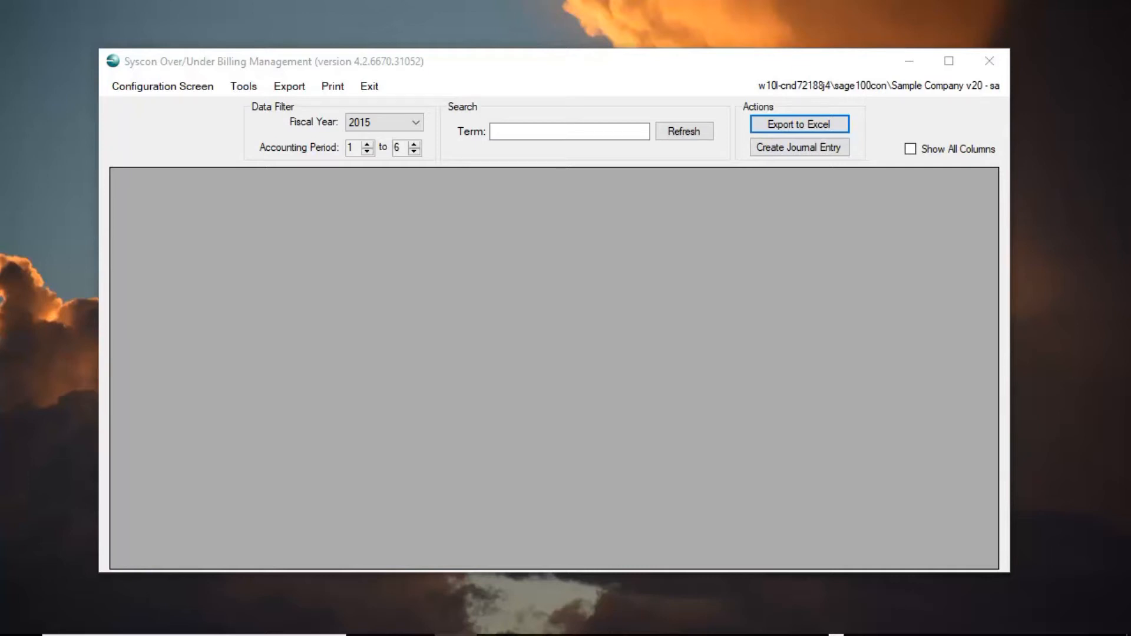
{"action": "mouse_move", "coordinate": [310, 5]}
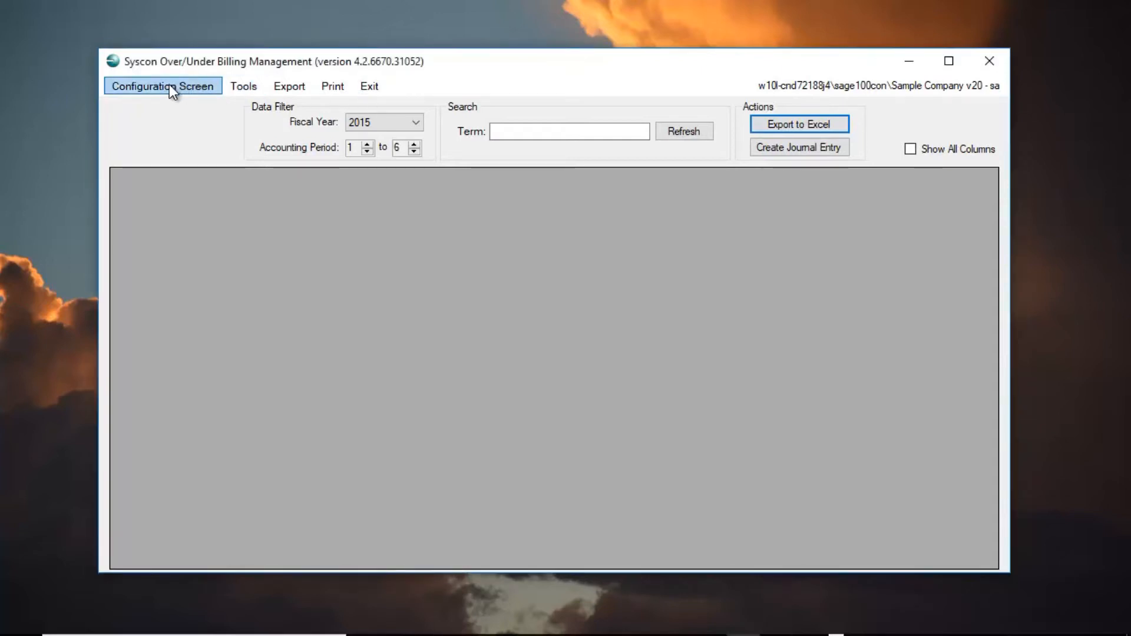
Bring up the Configuration Screen list of options
{"action": "left_click", "coordinate": [162, 85]}
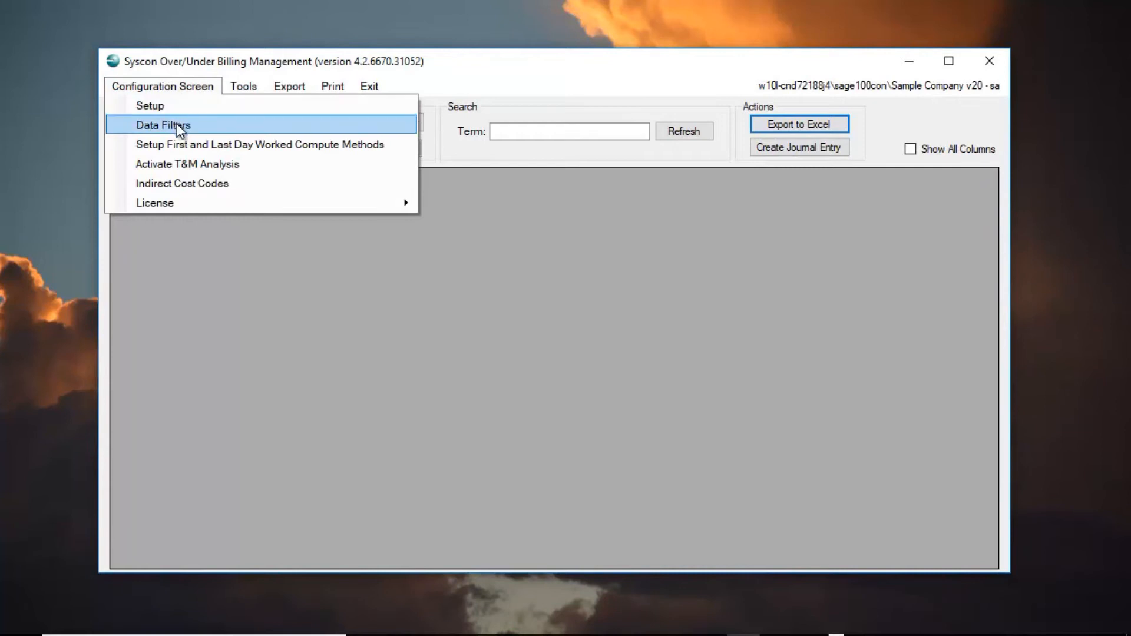
In Data Filters, set Job Status to Open and Complete (4 and 5)
{"action": "left_click", "coordinate": [164, 125]}
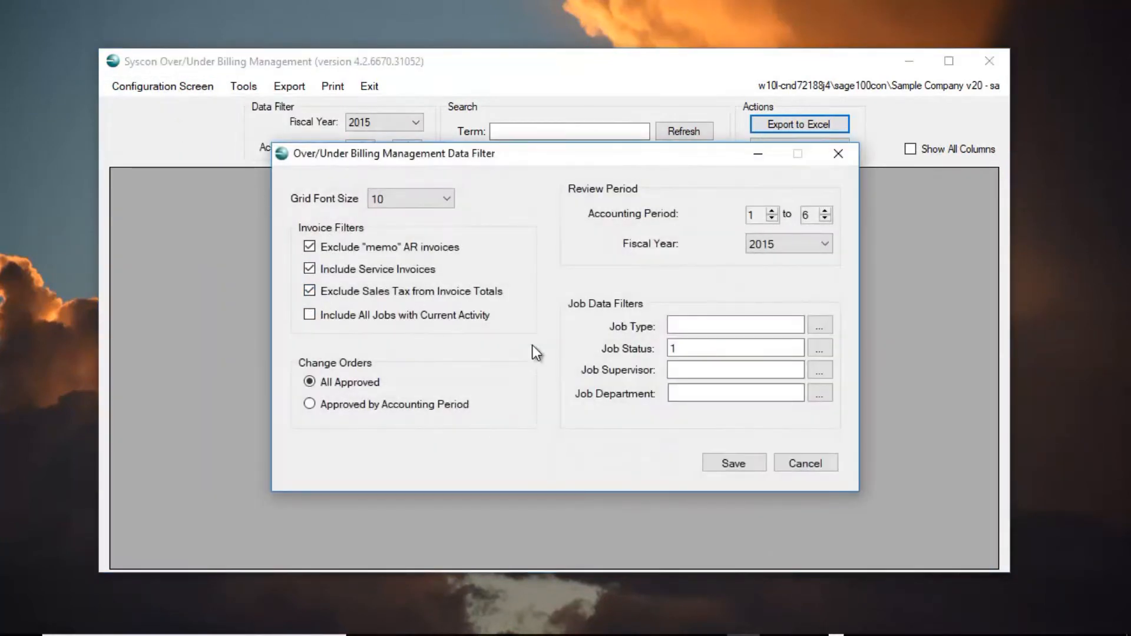
{"action": "left_click", "coordinate": [821, 348]}
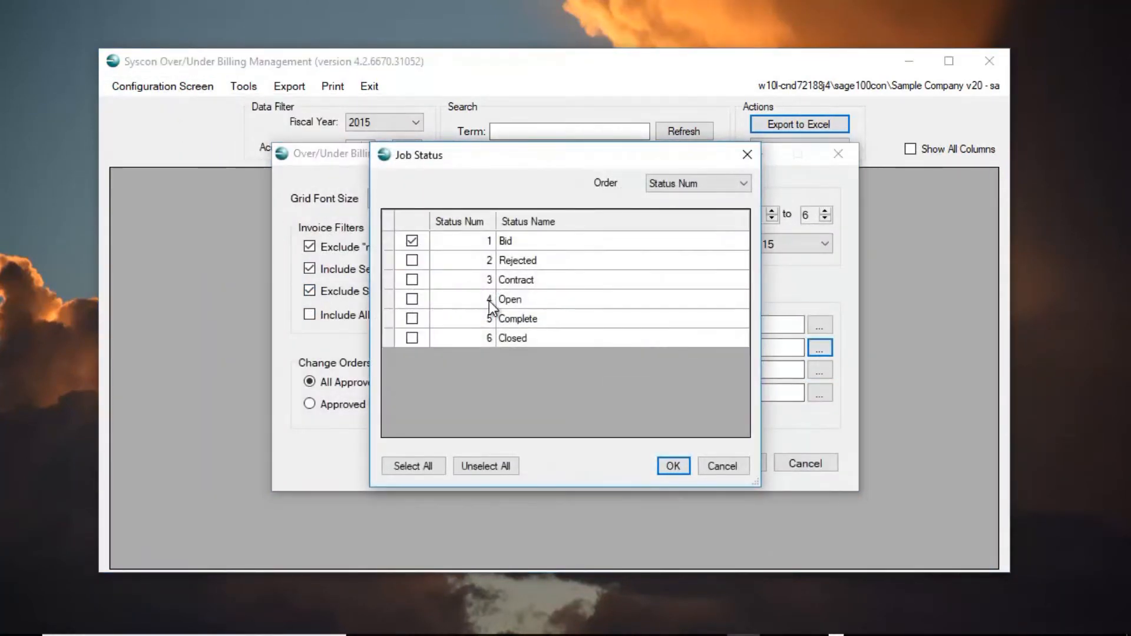
{"action": "left_click", "coordinate": [413, 299]}
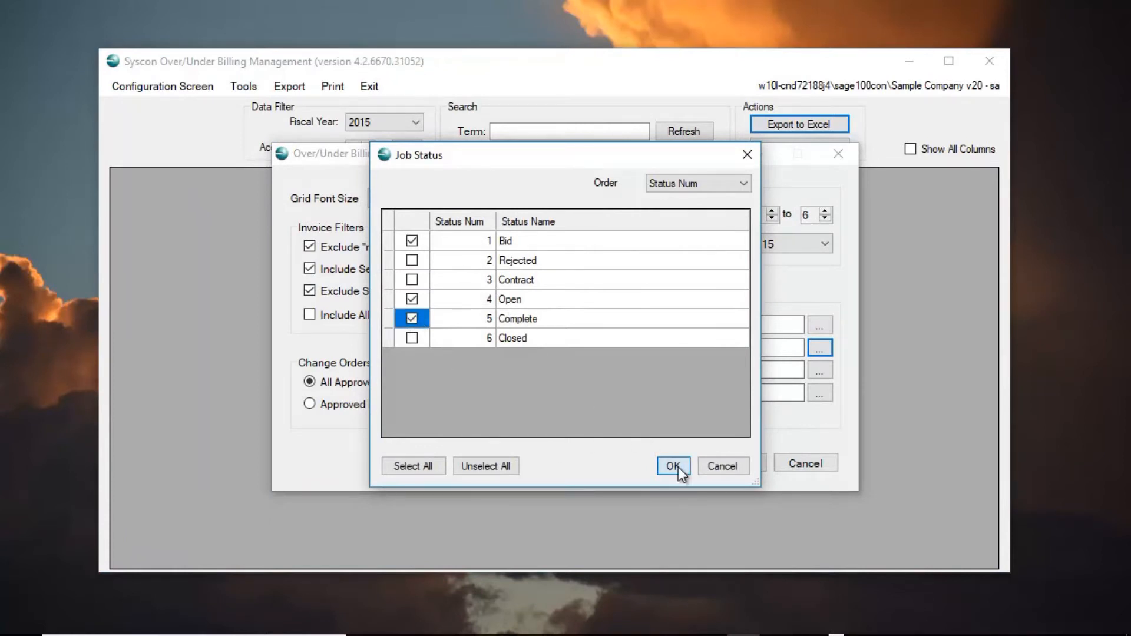
{"action": "left_click", "coordinate": [671, 467]}
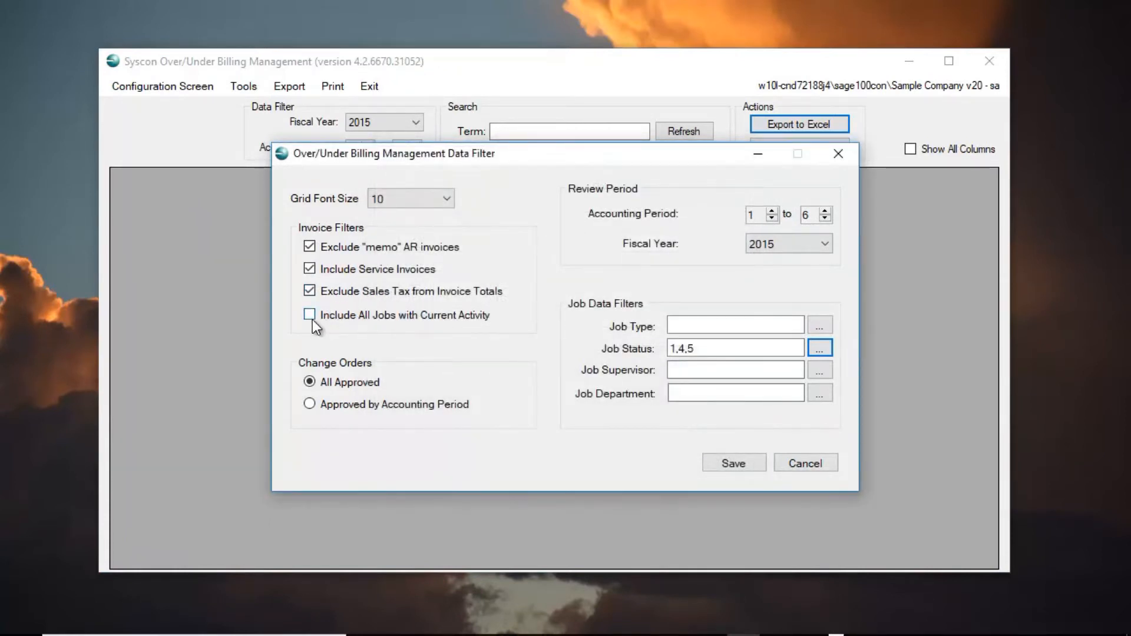
Include all jobs with current activity, keep only Open and Complete statuses, and save the filters
{"action": "left_click", "coordinate": [309, 316]}
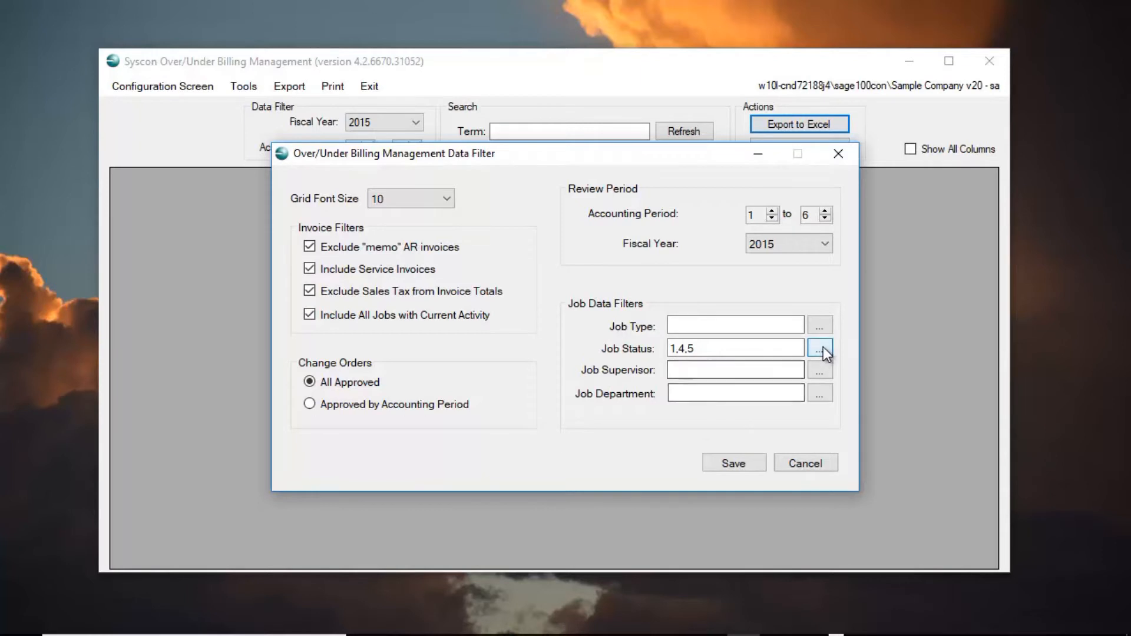
{"action": "left_click", "coordinate": [821, 348]}
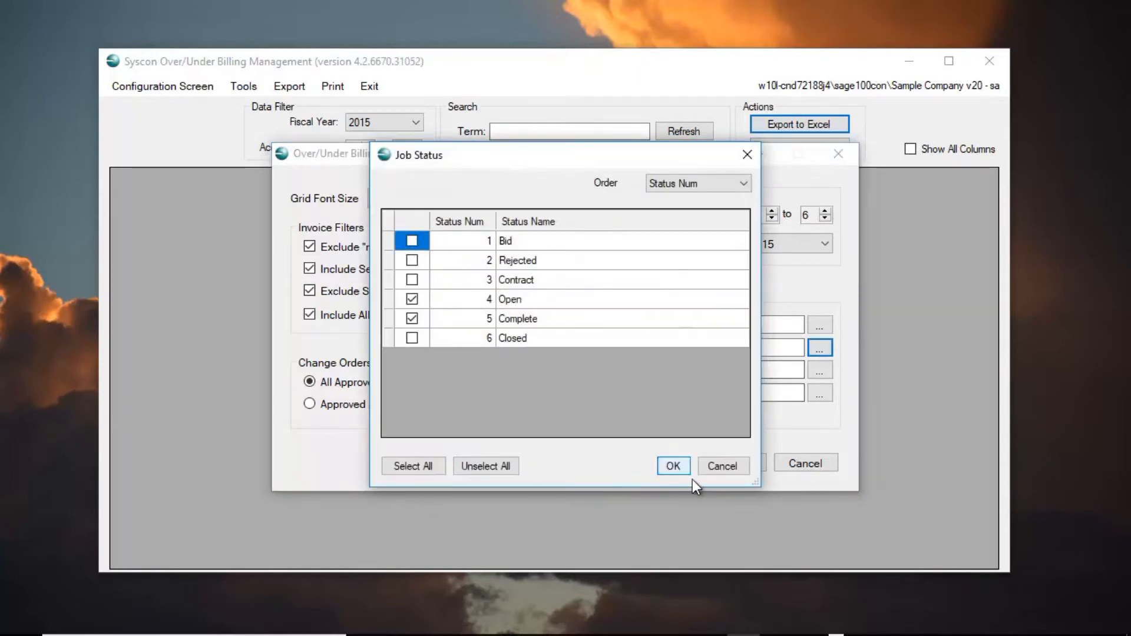
{"action": "left_click", "coordinate": [673, 465]}
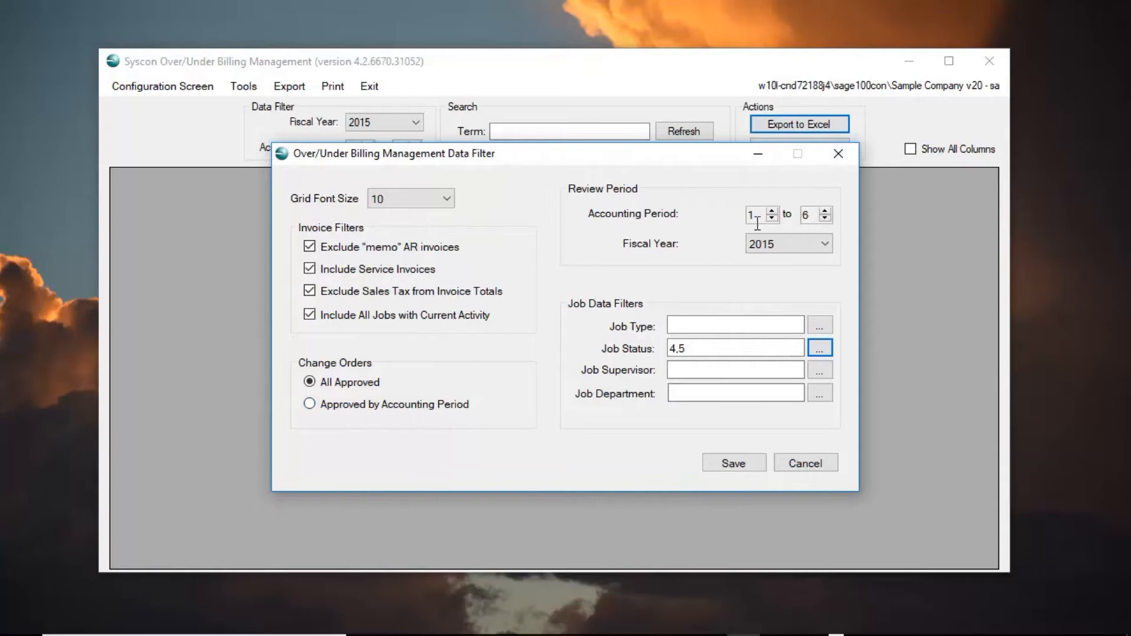
{"action": "mouse_move", "coordinate": [759, 214]}
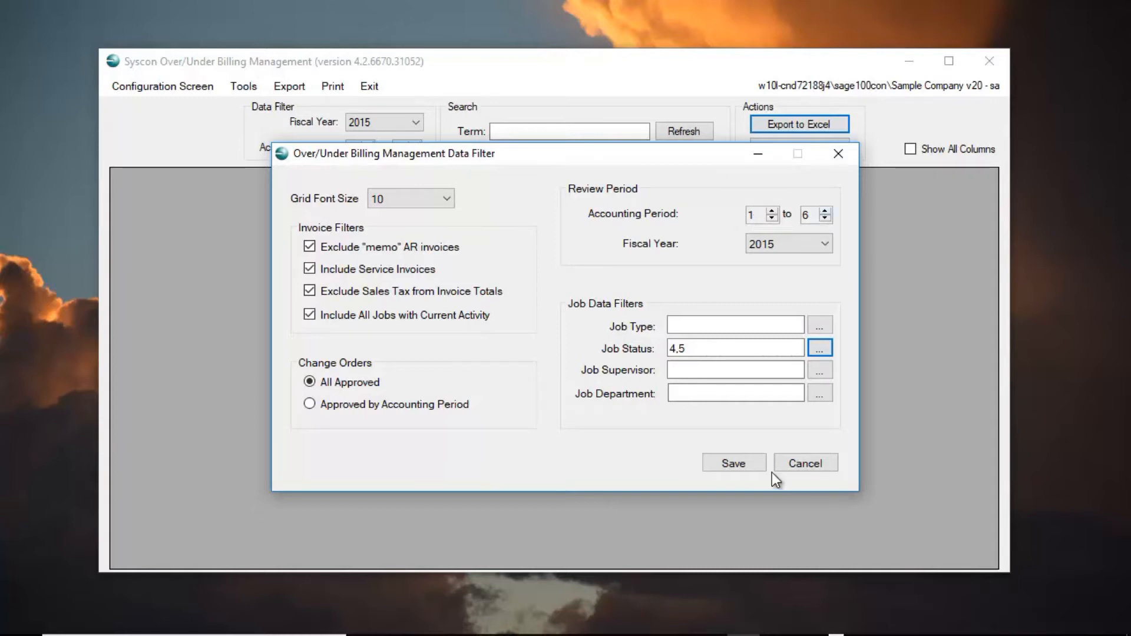
{"action": "left_click", "coordinate": [733, 462]}
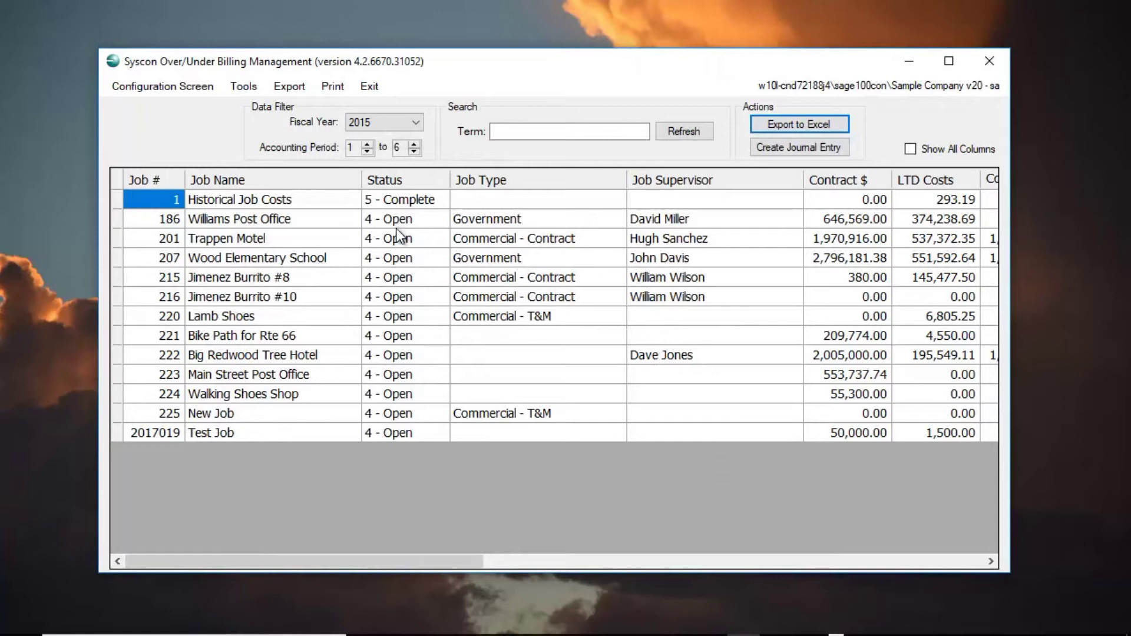
{"action": "mouse_move", "coordinate": [403, 243]}
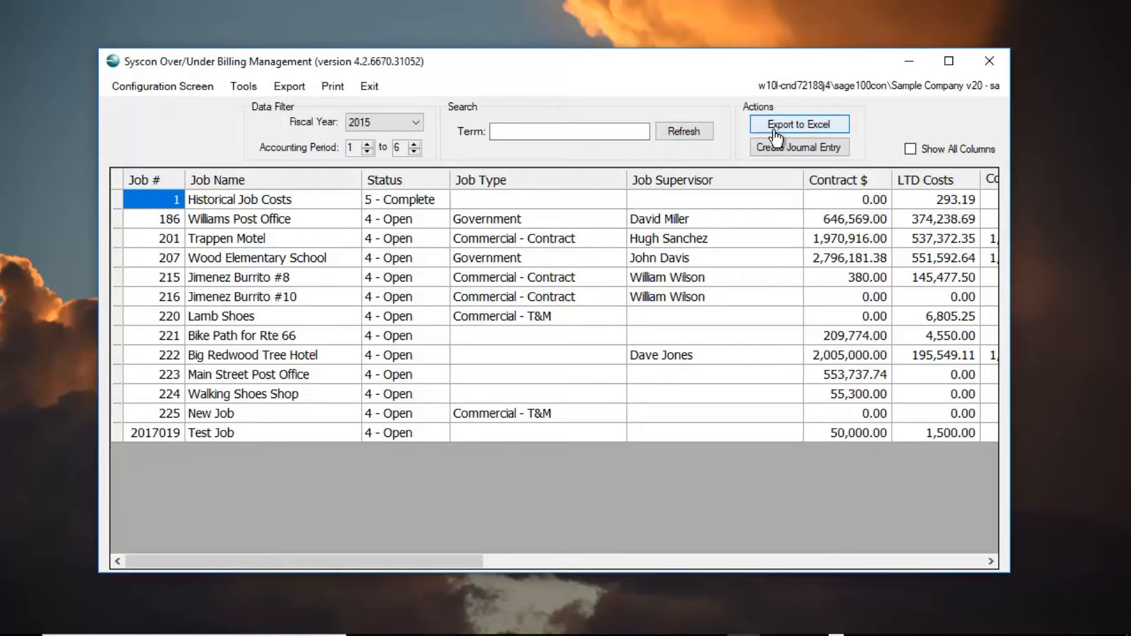
Export the jobs to Basic Template Example.xlsm using the Basic Over-Under Billing Analysis template and view it
{"action": "left_click", "coordinate": [799, 124]}
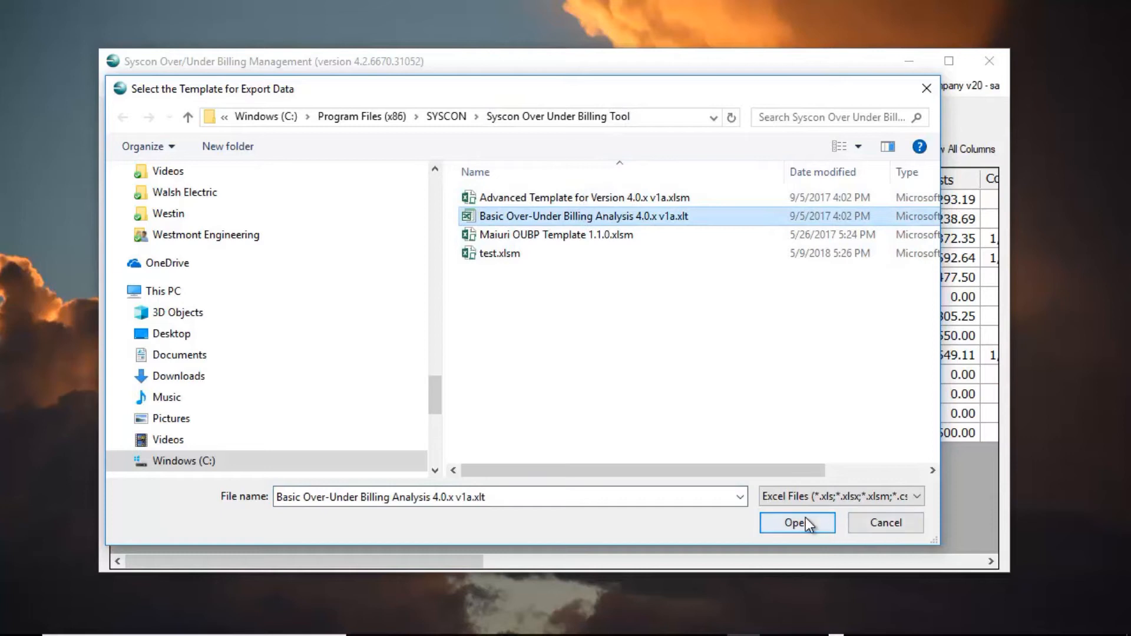
{"action": "left_click", "coordinate": [795, 523]}
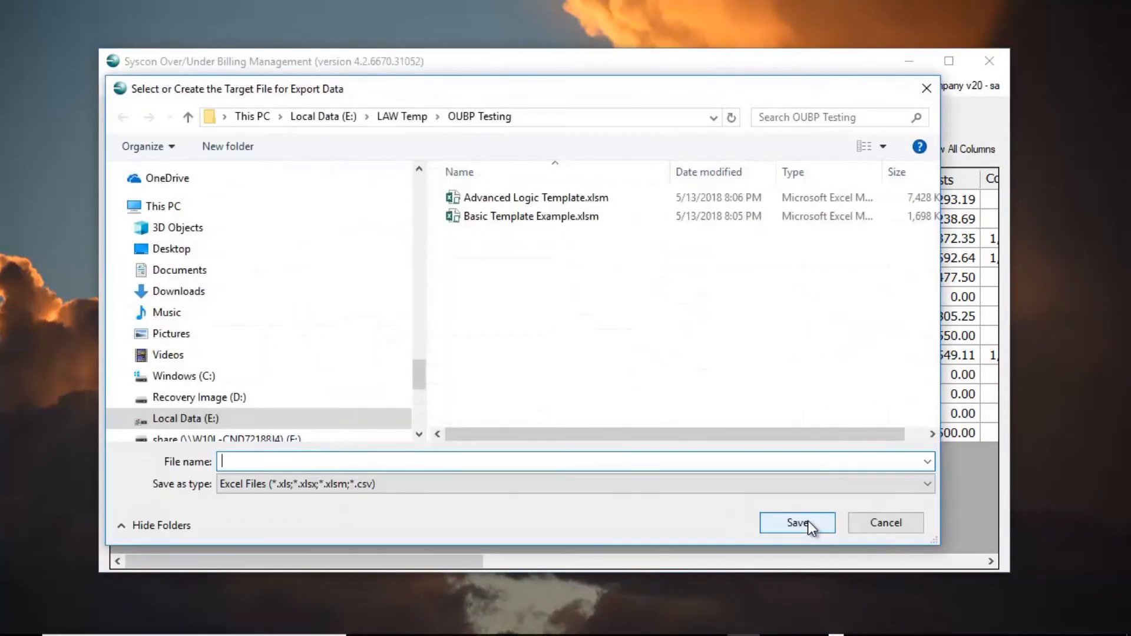
{"action": "left_click", "coordinate": [531, 217]}
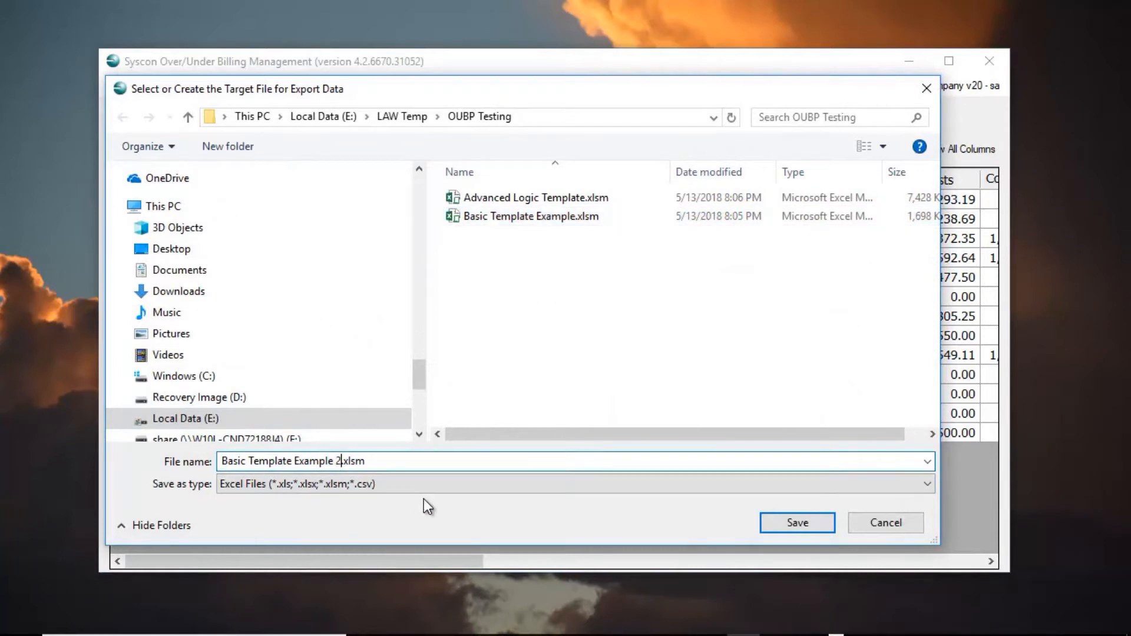
{"action": "left_click", "coordinate": [796, 523]}
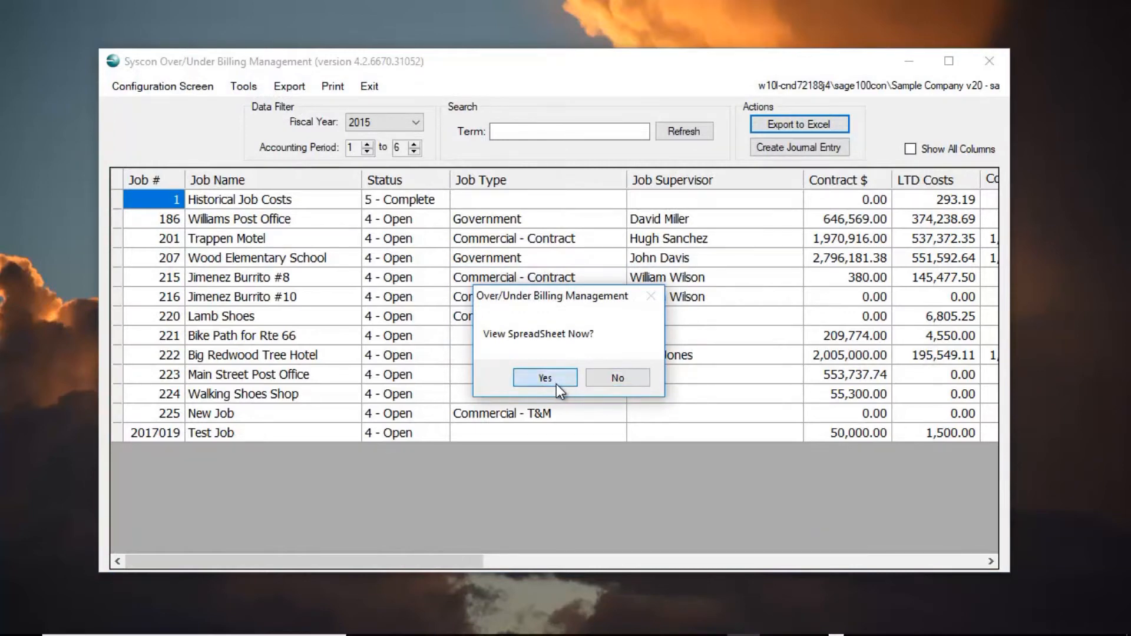
{"action": "left_click", "coordinate": [544, 377]}
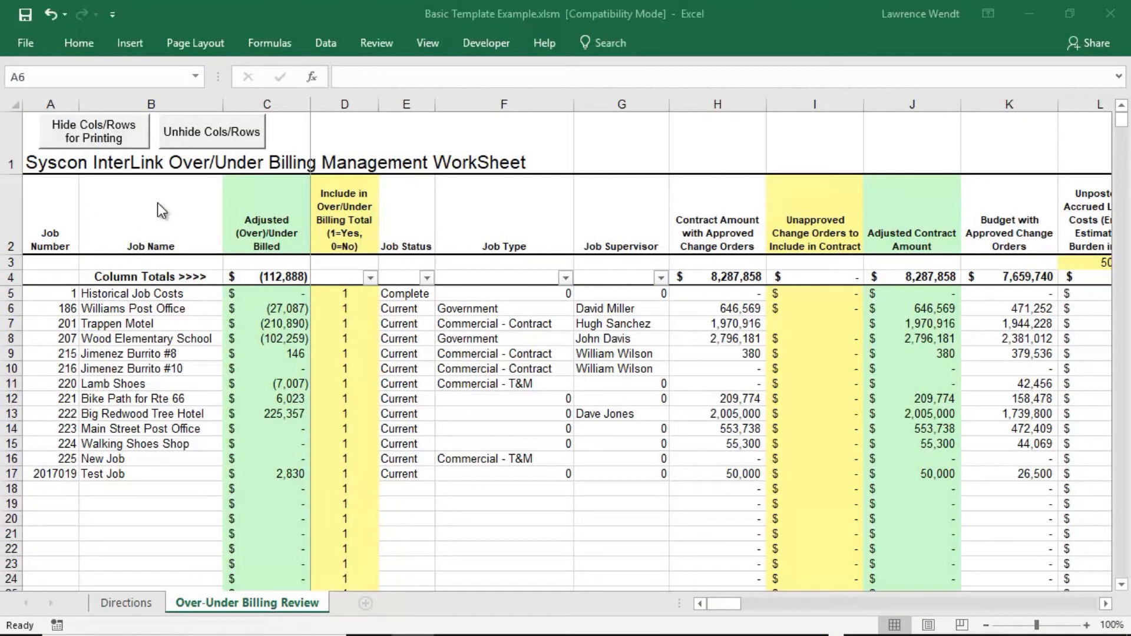
{"action": "mouse_move", "coordinate": [62, 265]}
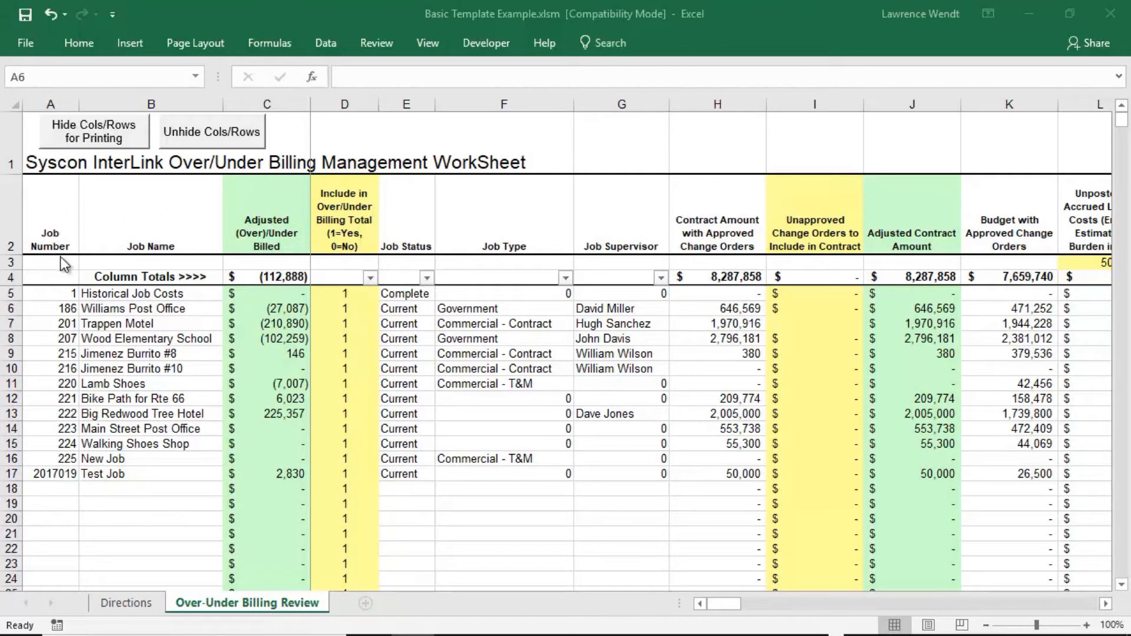
{"action": "mouse_move", "coordinate": [163, 325]}
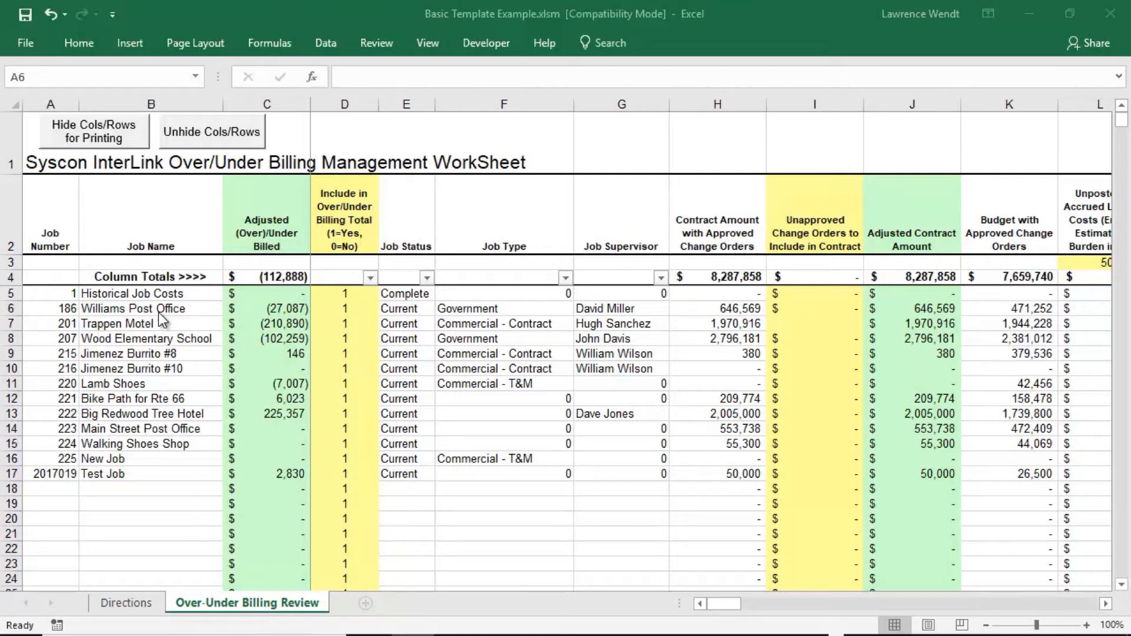
{"action": "mouse_move", "coordinate": [801, 235]}
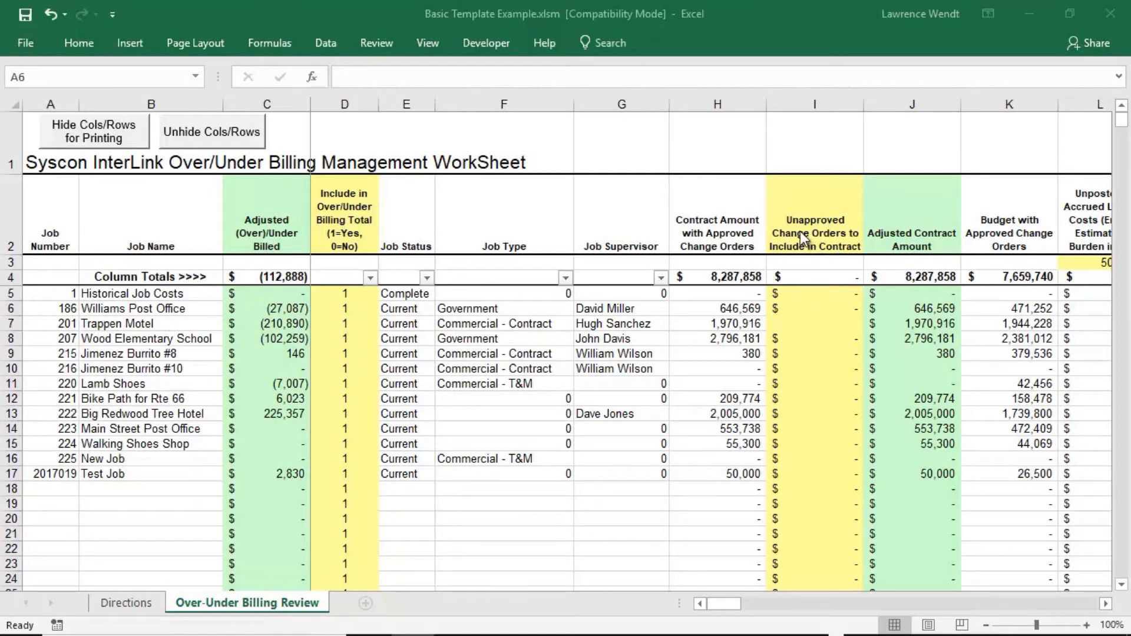
{"action": "mouse_move", "coordinate": [842, 436]}
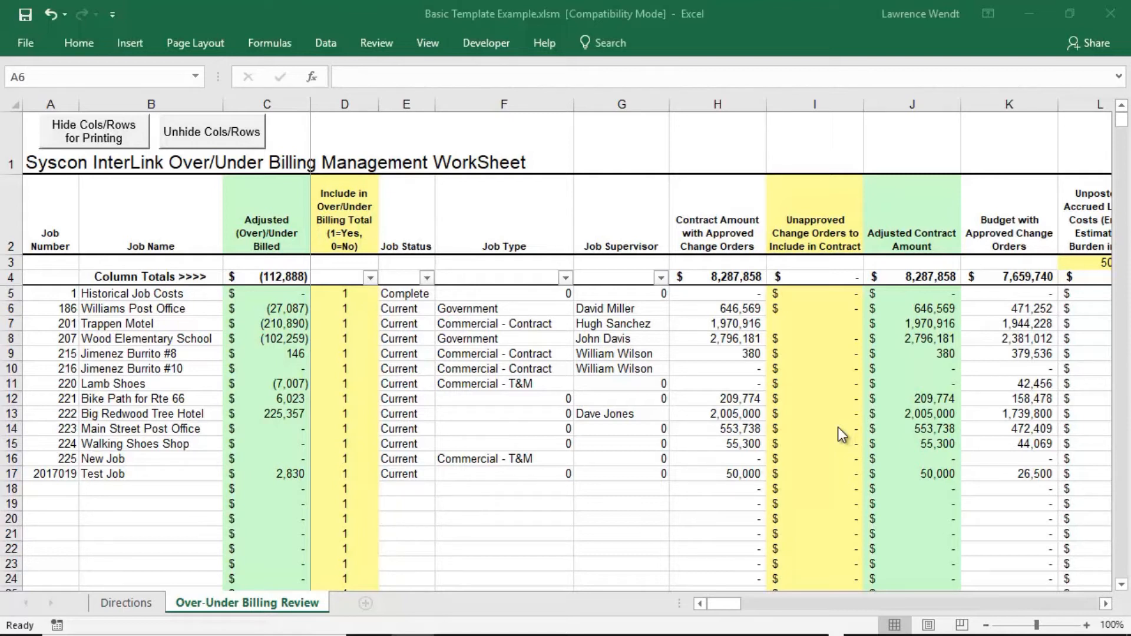
{"action": "mouse_move", "coordinate": [933, 386]}
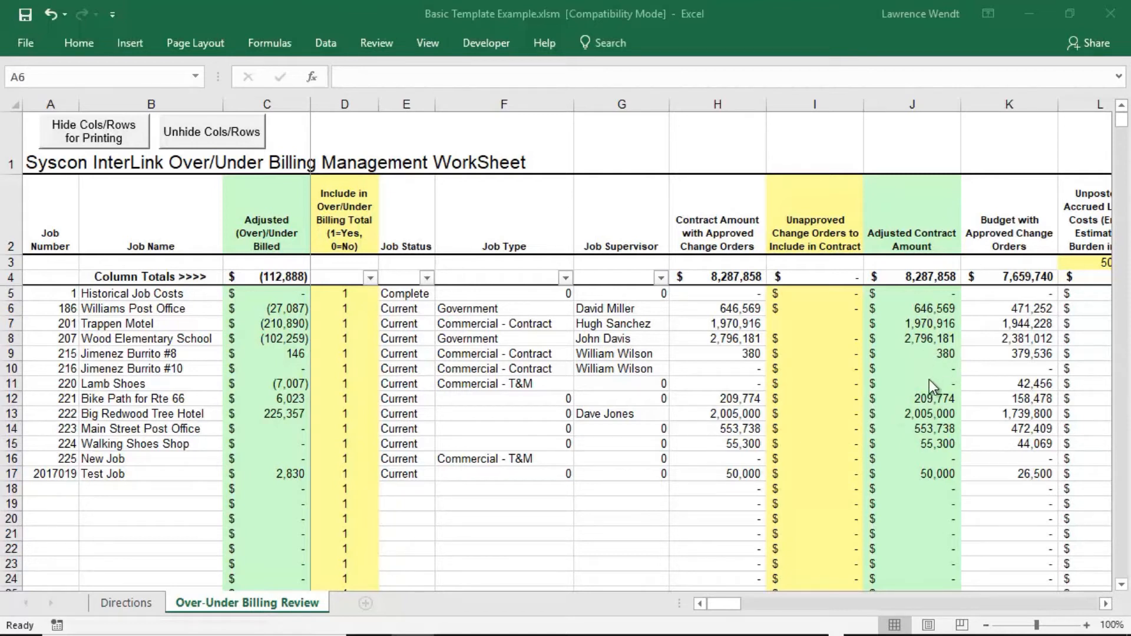
{"action": "mouse_move", "coordinate": [934, 399]}
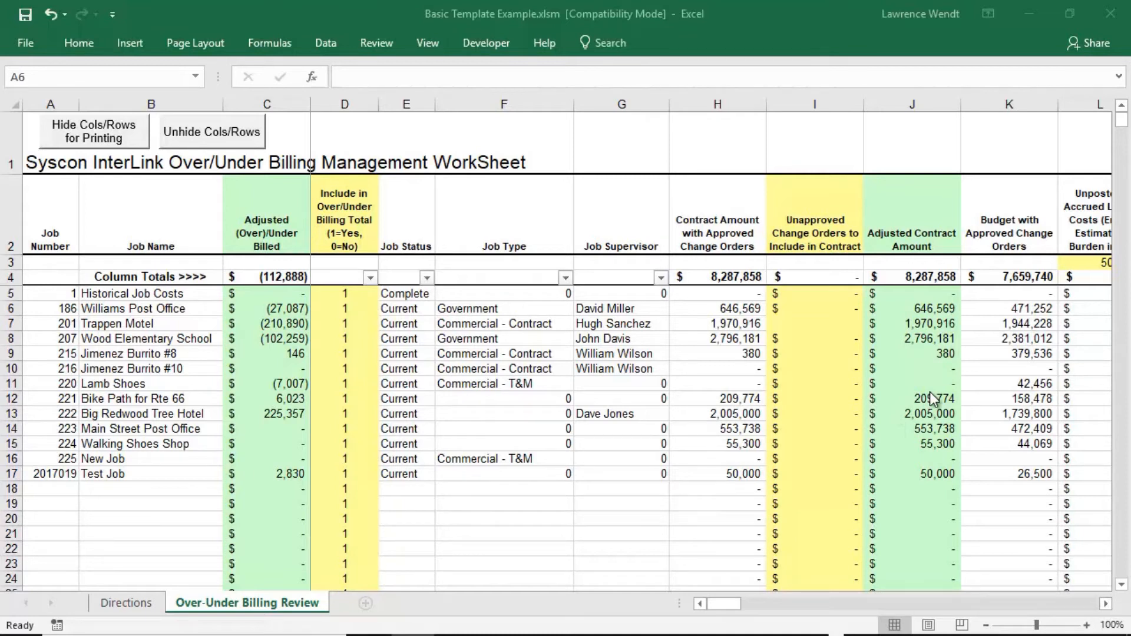
{"action": "mouse_move", "coordinate": [262, 340]}
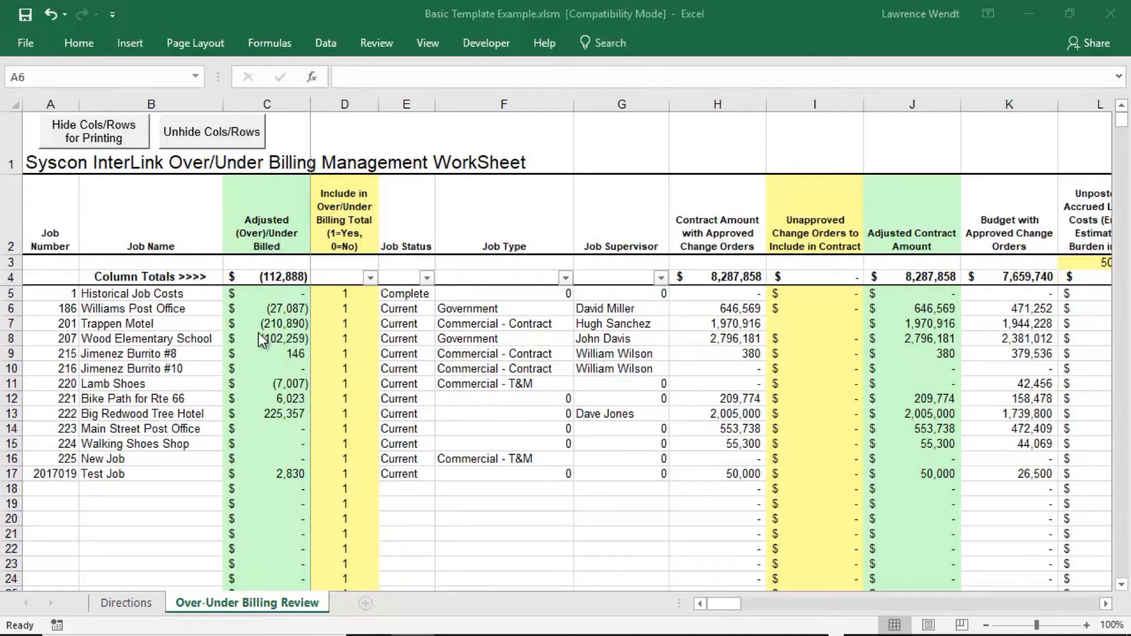
{"action": "mouse_move", "coordinate": [237, 340]}
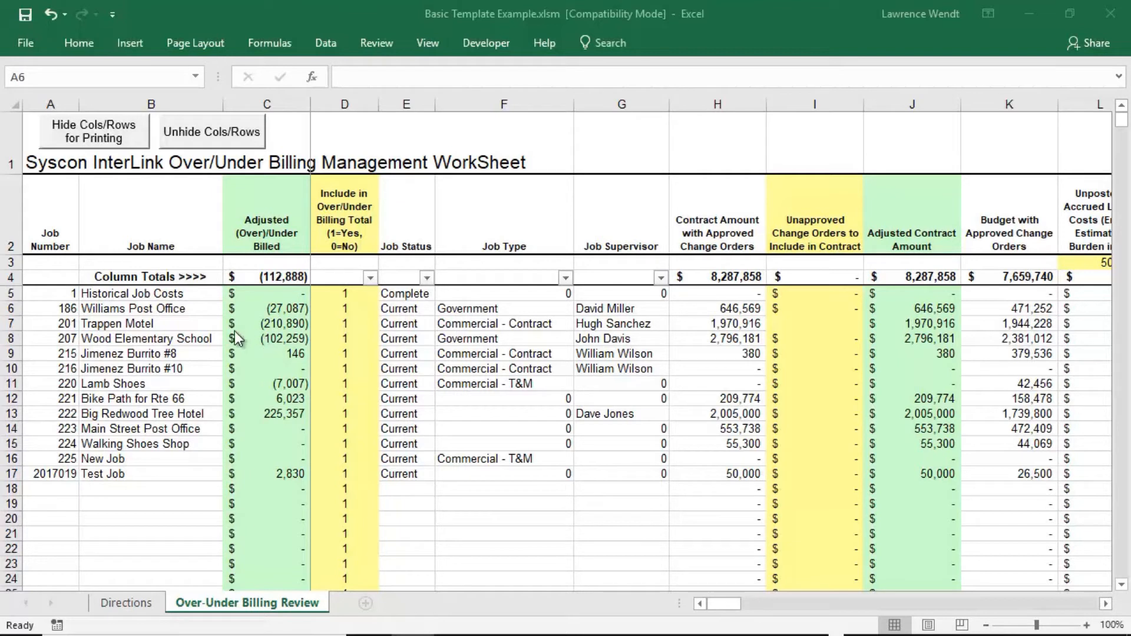
{"action": "mouse_move", "coordinate": [47, 308]}
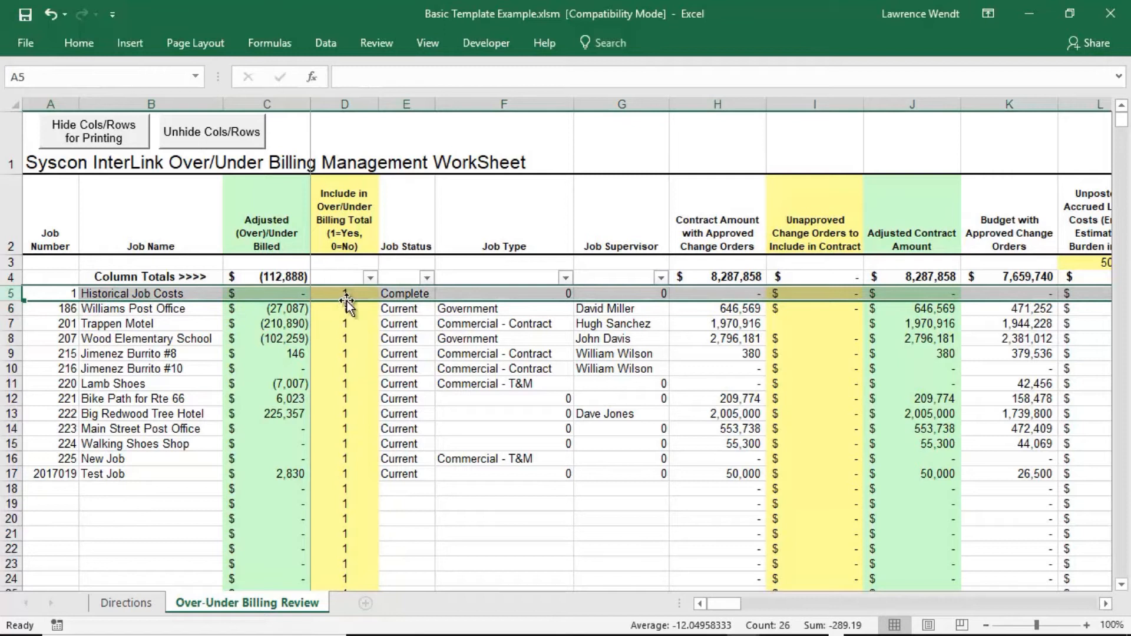
Set the Historical Job Costs include flag in D5 to 0
{"action": "left_click", "coordinate": [344, 294]}
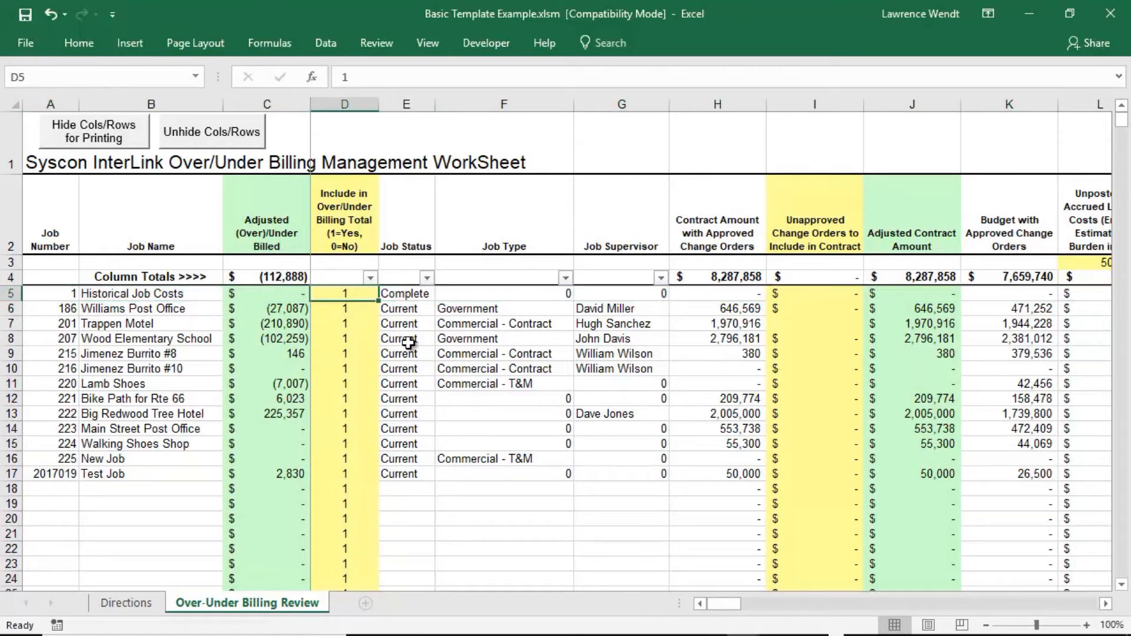
{"action": "left_click", "coordinate": [344, 309]}
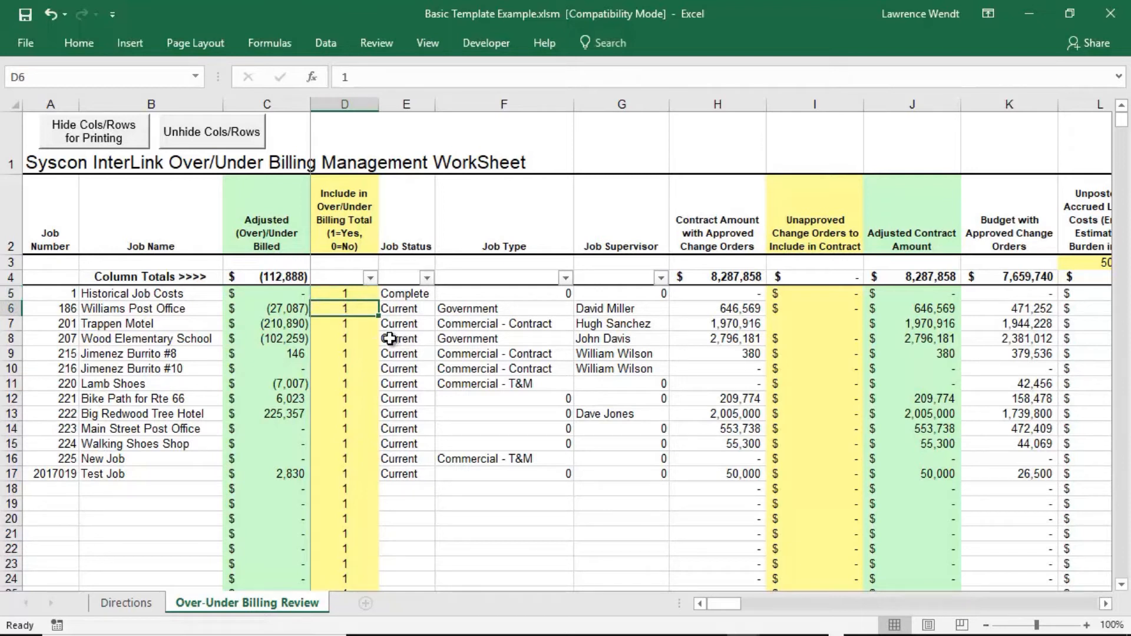
{"action": "type", "text": "0"}
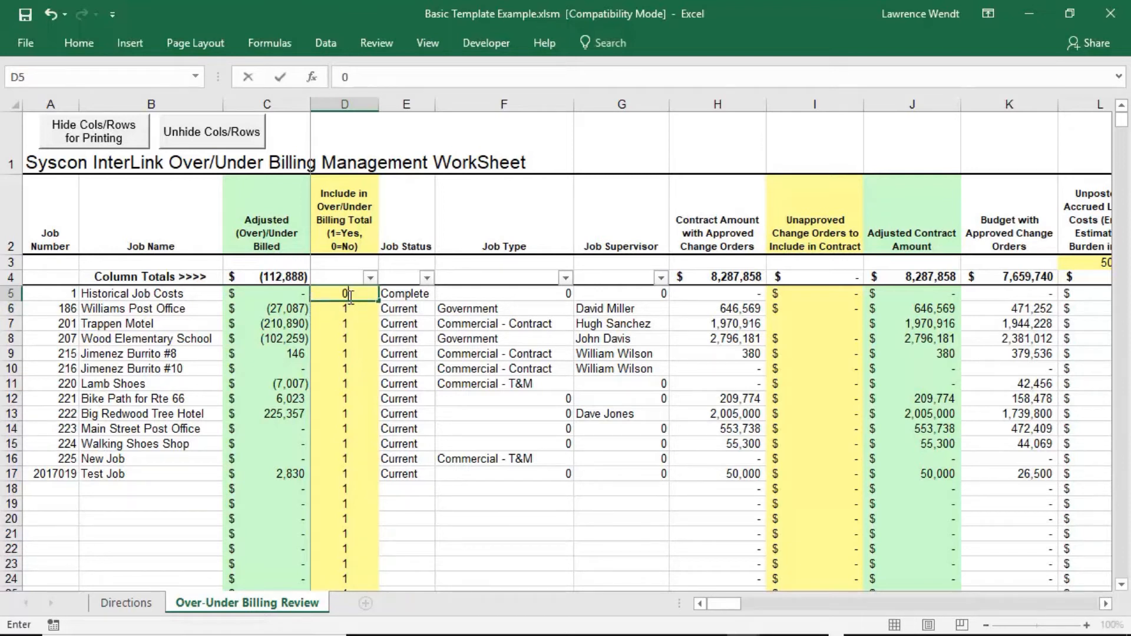
{"action": "left_click", "coordinate": [267, 308]}
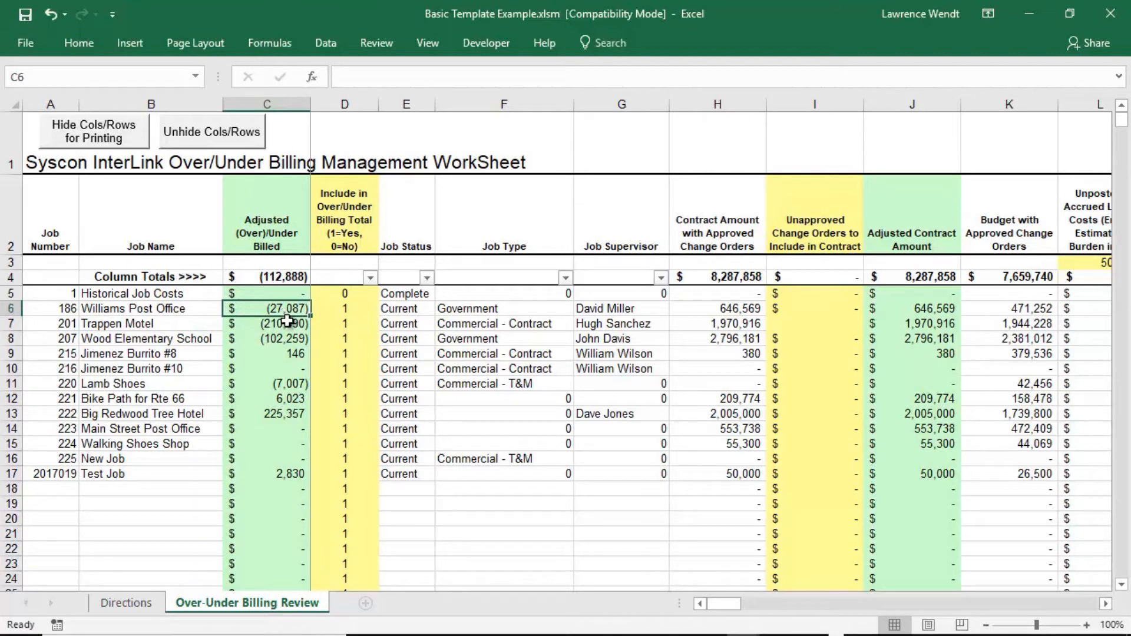
{"action": "mouse_move", "coordinate": [740, 337]}
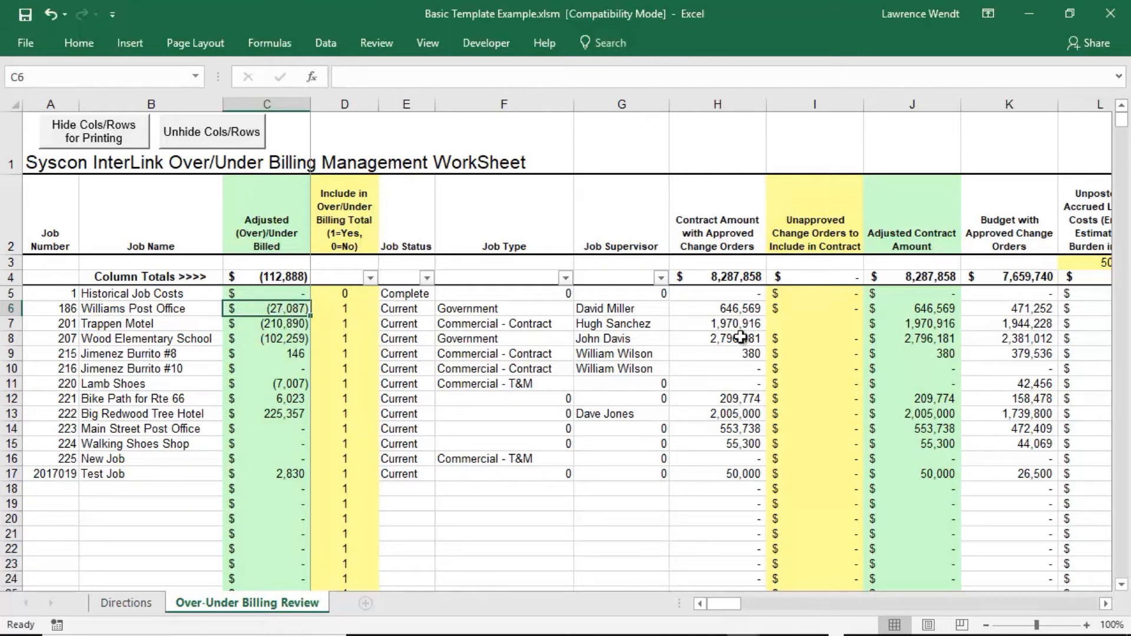
Enter 20,000 of unapproved change orders in I6 for Williams Post Office
{"action": "left_click", "coordinate": [814, 309]}
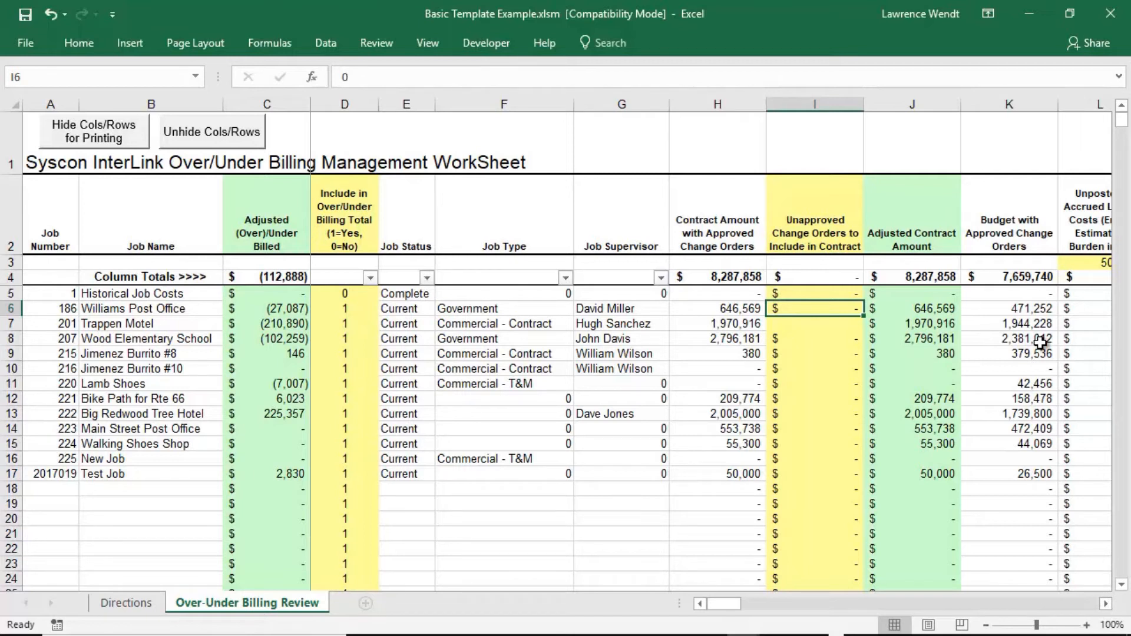
{"action": "mouse_move", "coordinate": [1059, 362]}
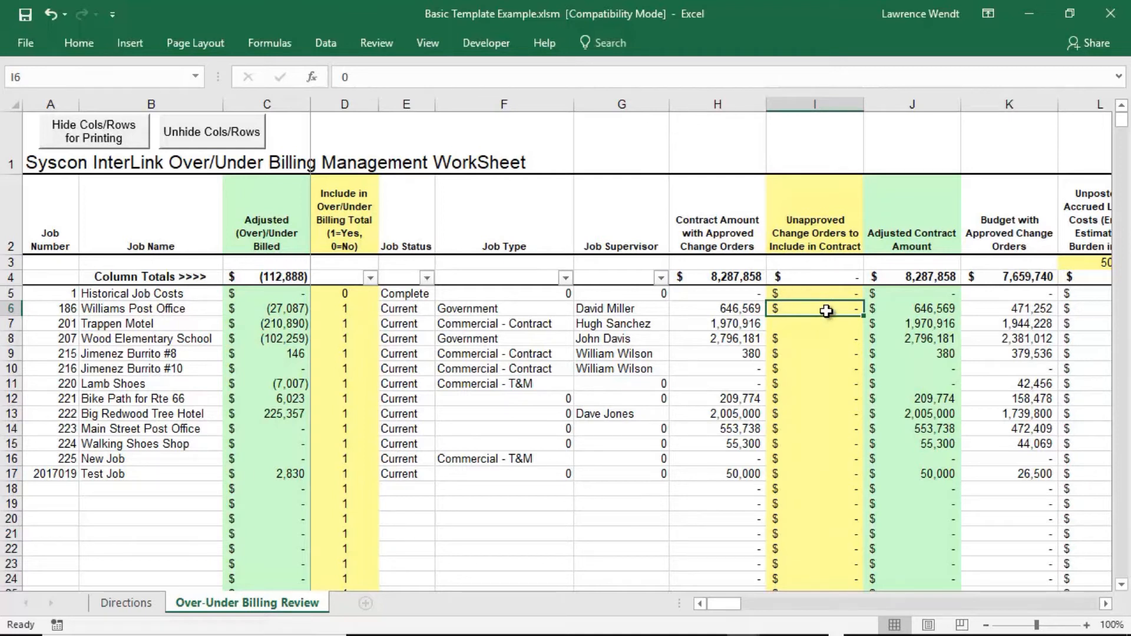
{"action": "type", "text": "20000"}
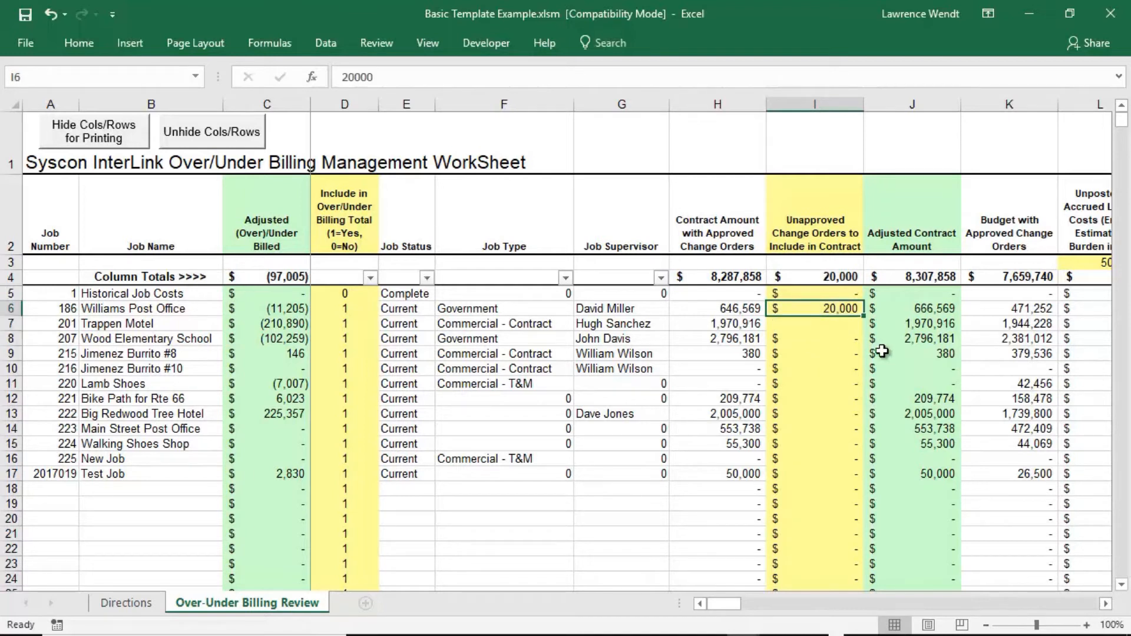
{"action": "left_click", "coordinate": [921, 309]}
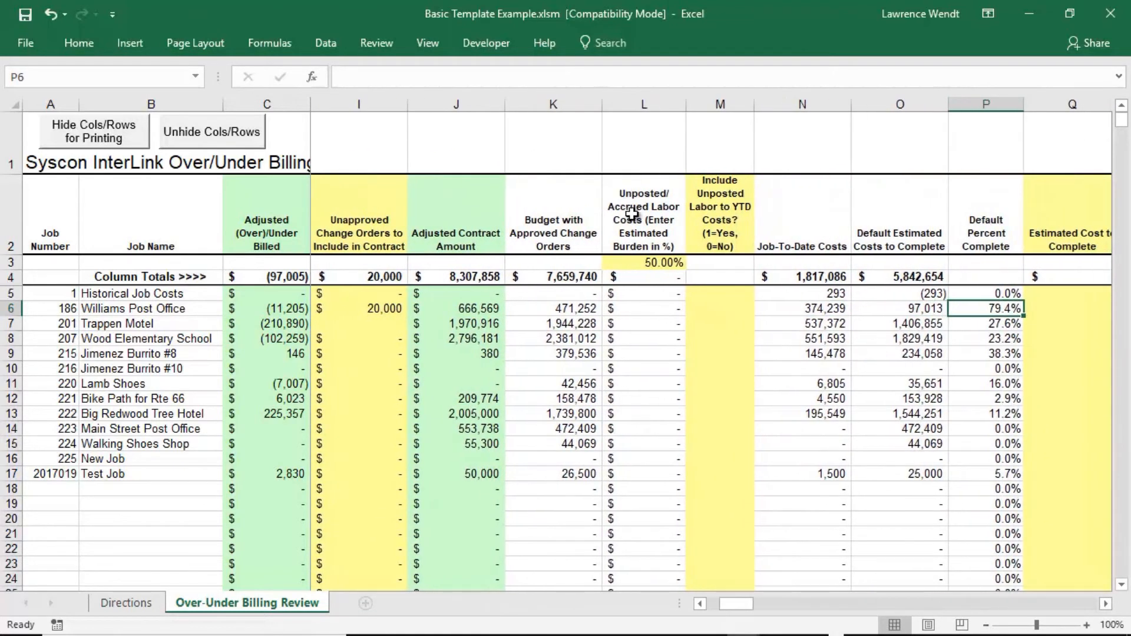
{"action": "mouse_move", "coordinate": [665, 312]}
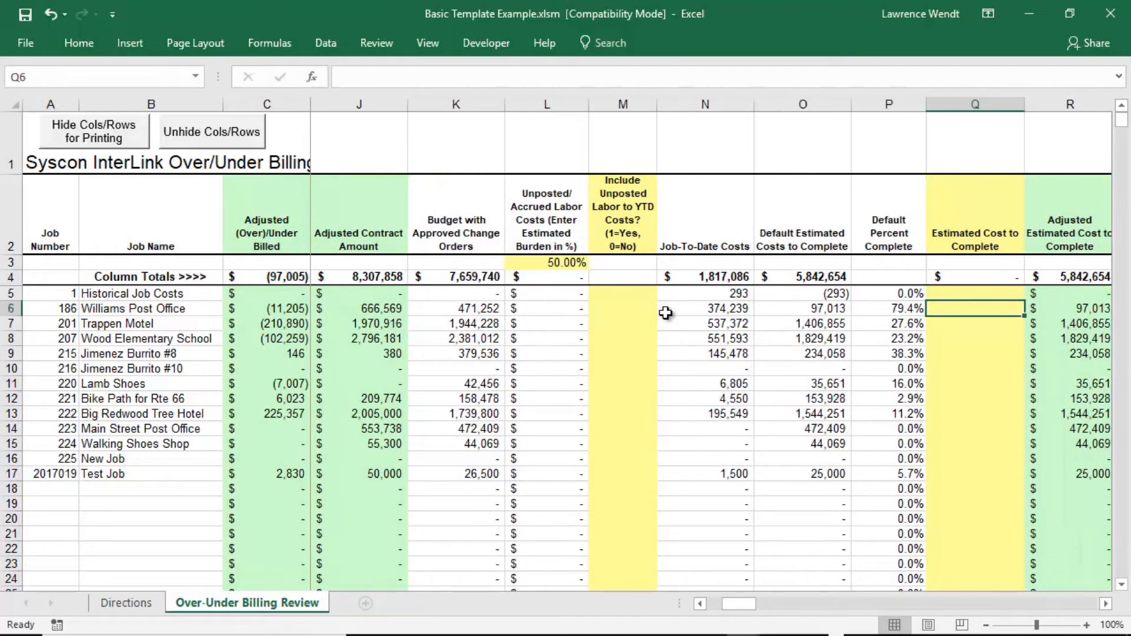
{"action": "mouse_move", "coordinate": [986, 264]}
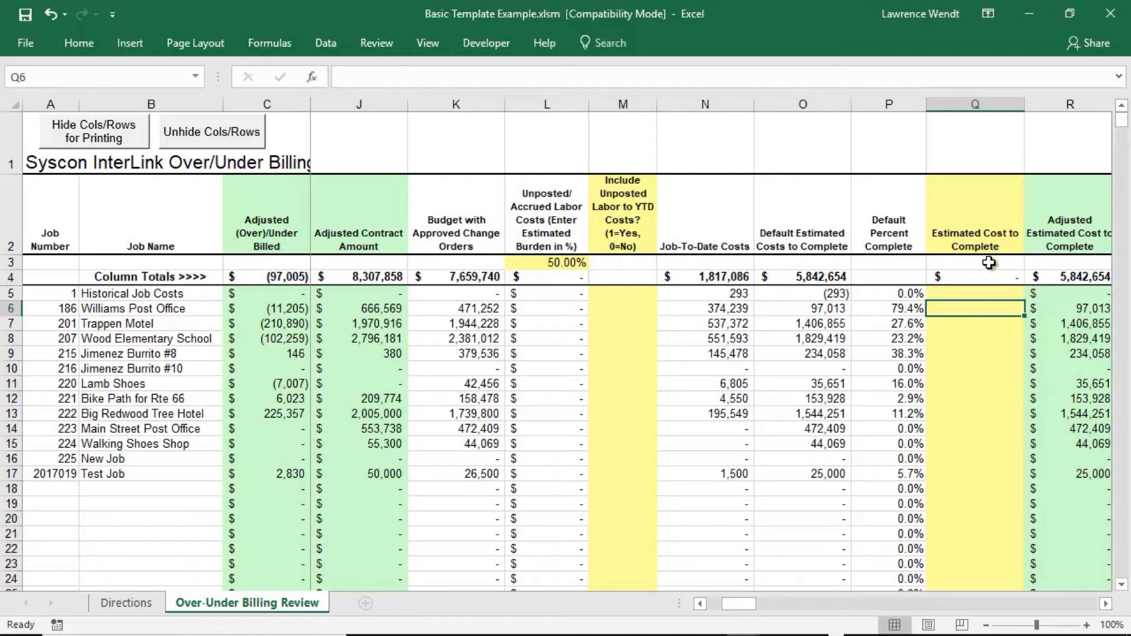
{"action": "mouse_move", "coordinate": [962, 306]}
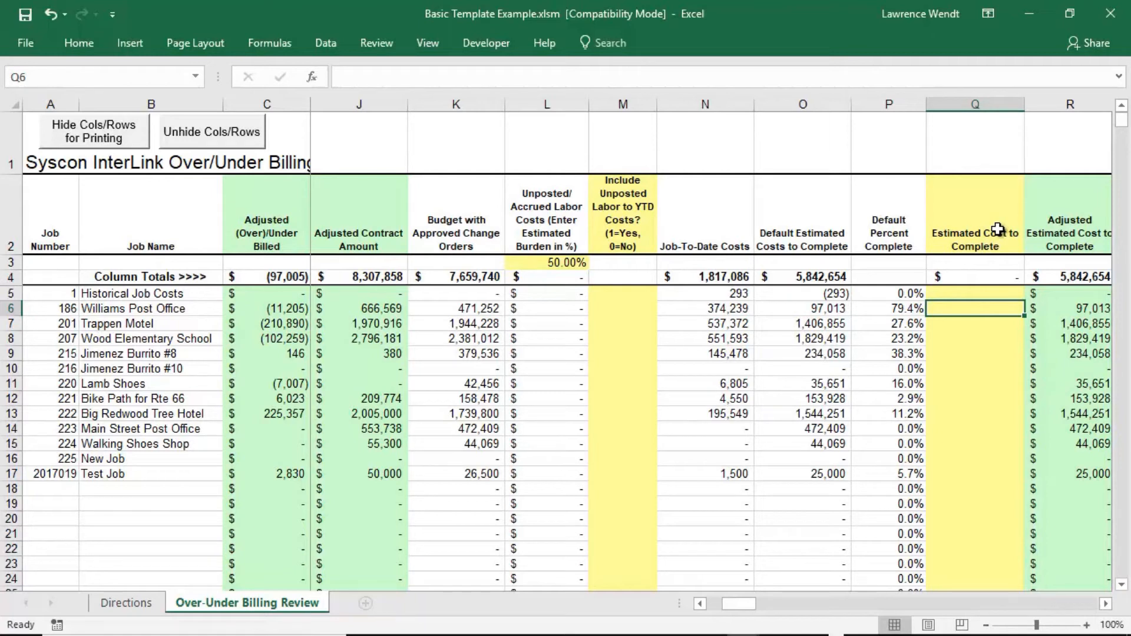
{"action": "mouse_move", "coordinate": [907, 313]}
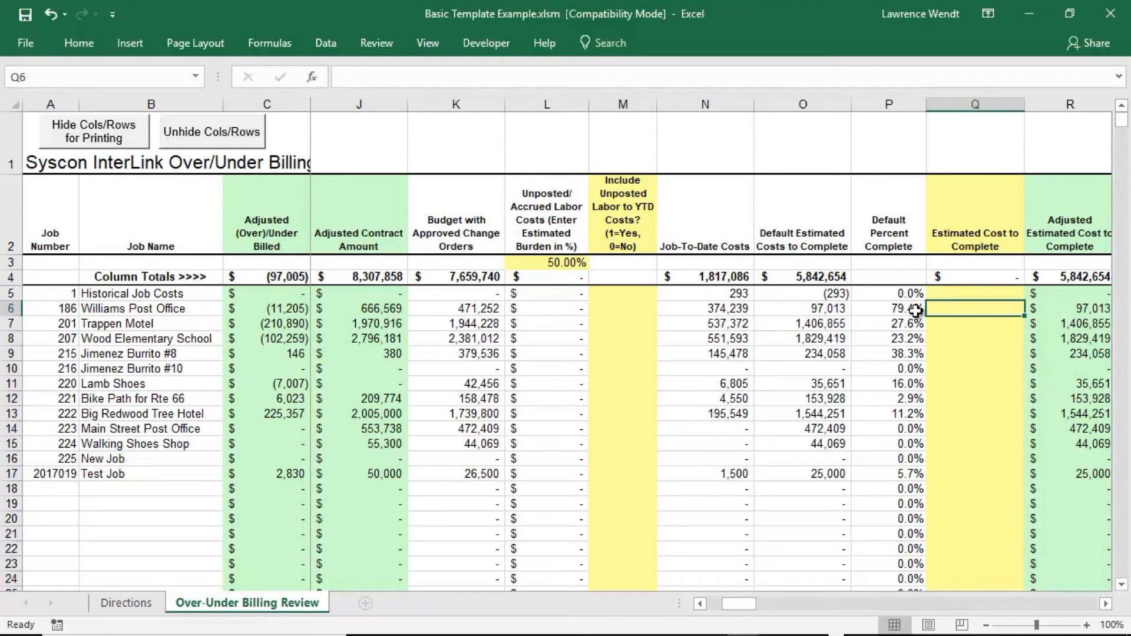
{"action": "mouse_move", "coordinate": [830, 312]}
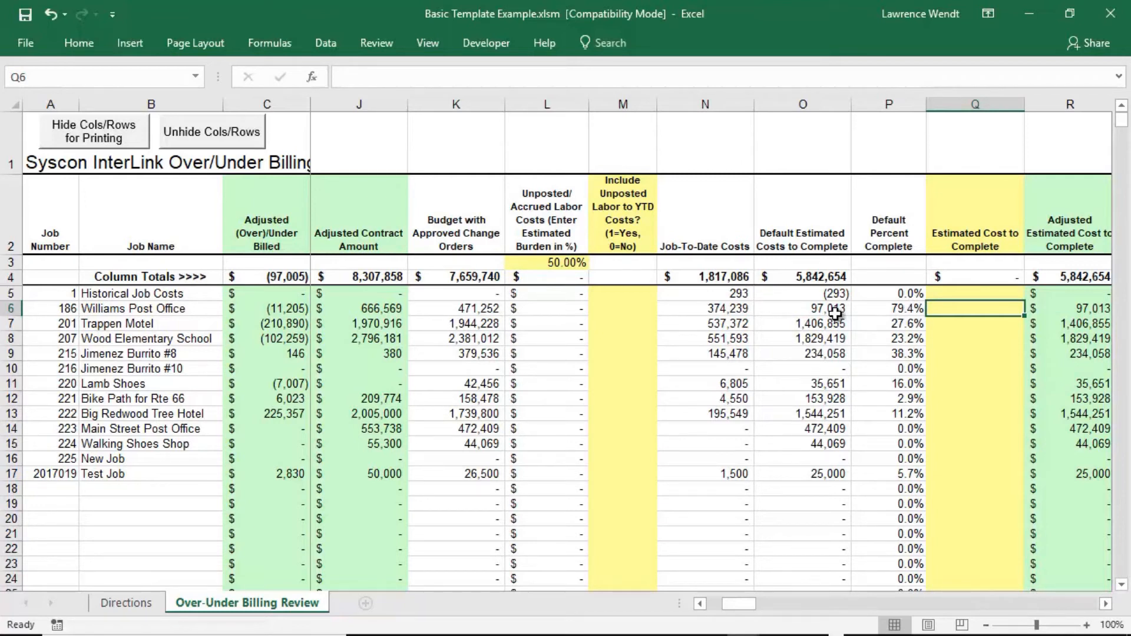
{"action": "mouse_move", "coordinate": [801, 317]}
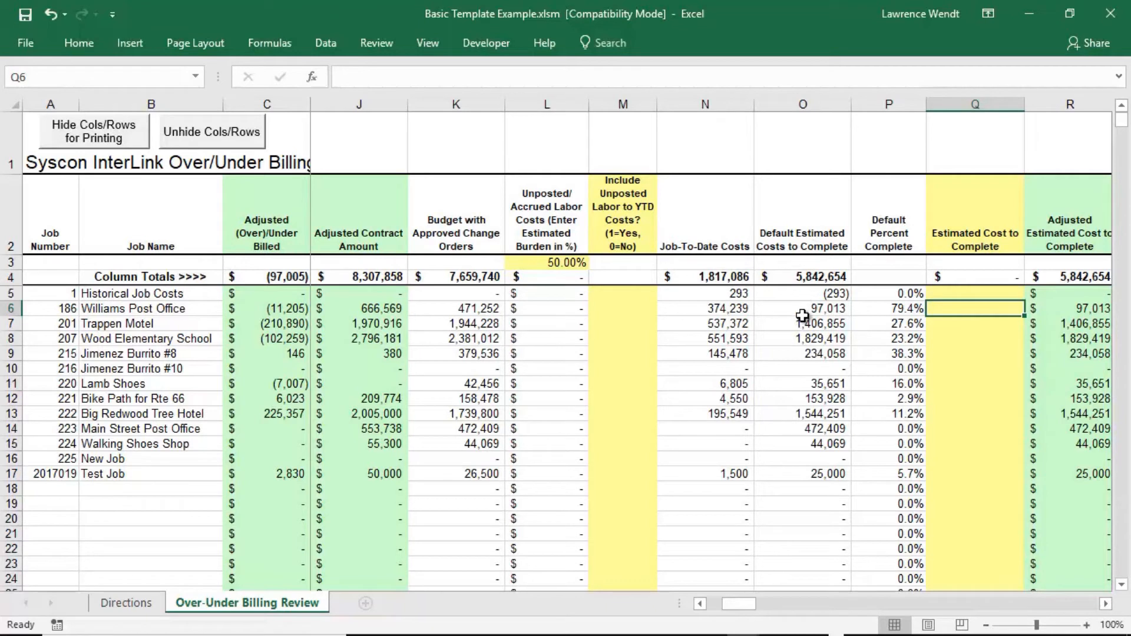
{"action": "mouse_move", "coordinate": [957, 323]}
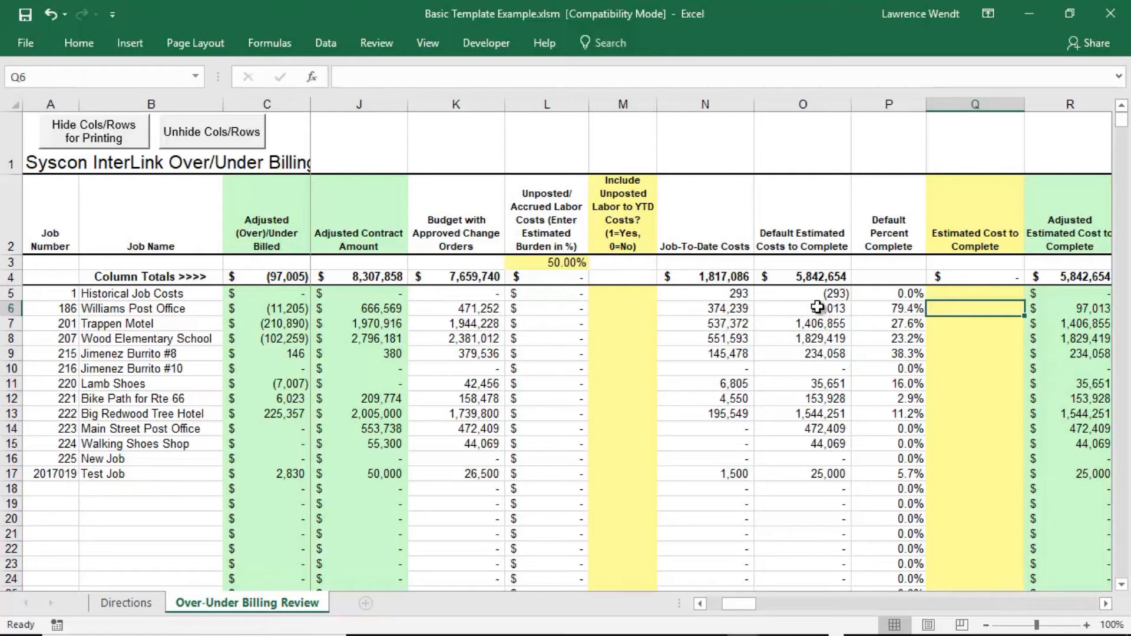
{"action": "mouse_move", "coordinate": [827, 307]}
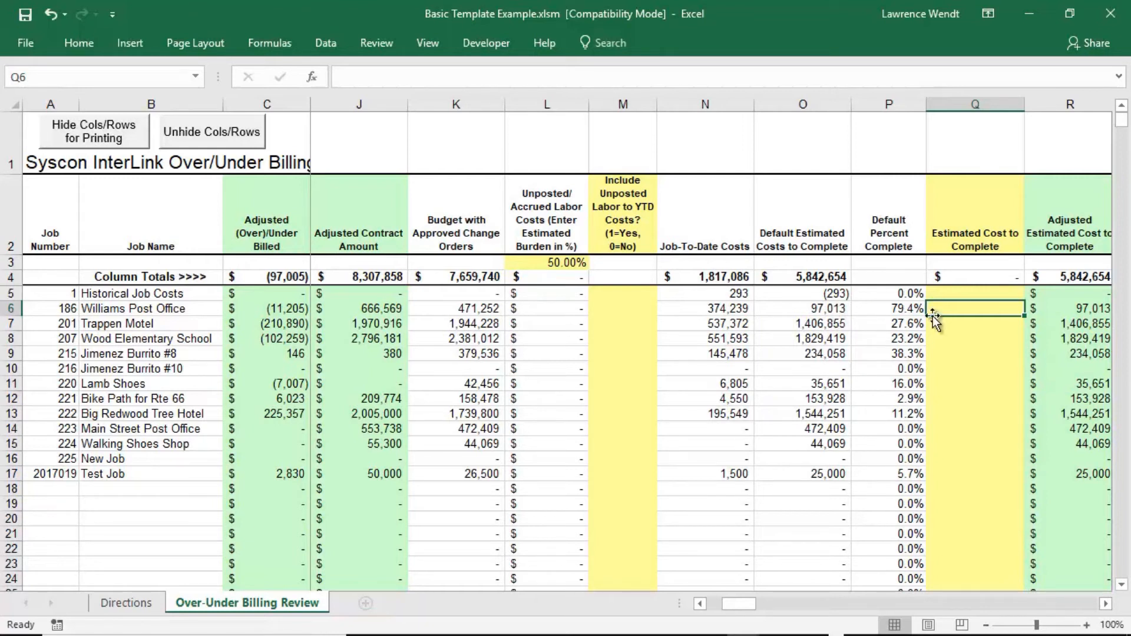
{"action": "type", "text": "50"}
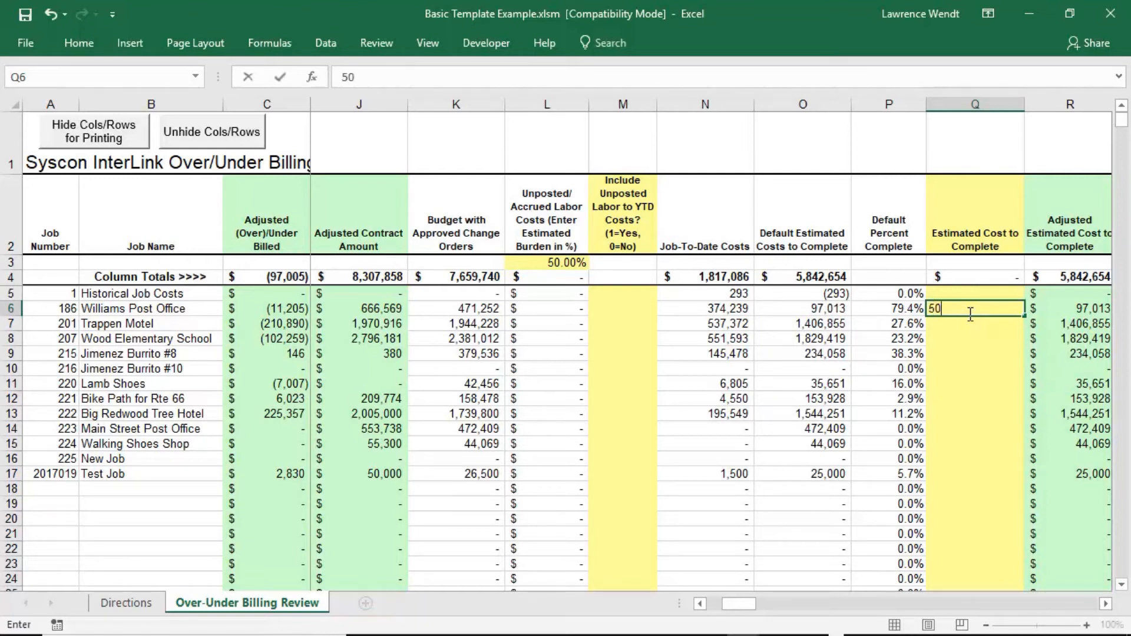
{"action": "key", "text": "Enter"}
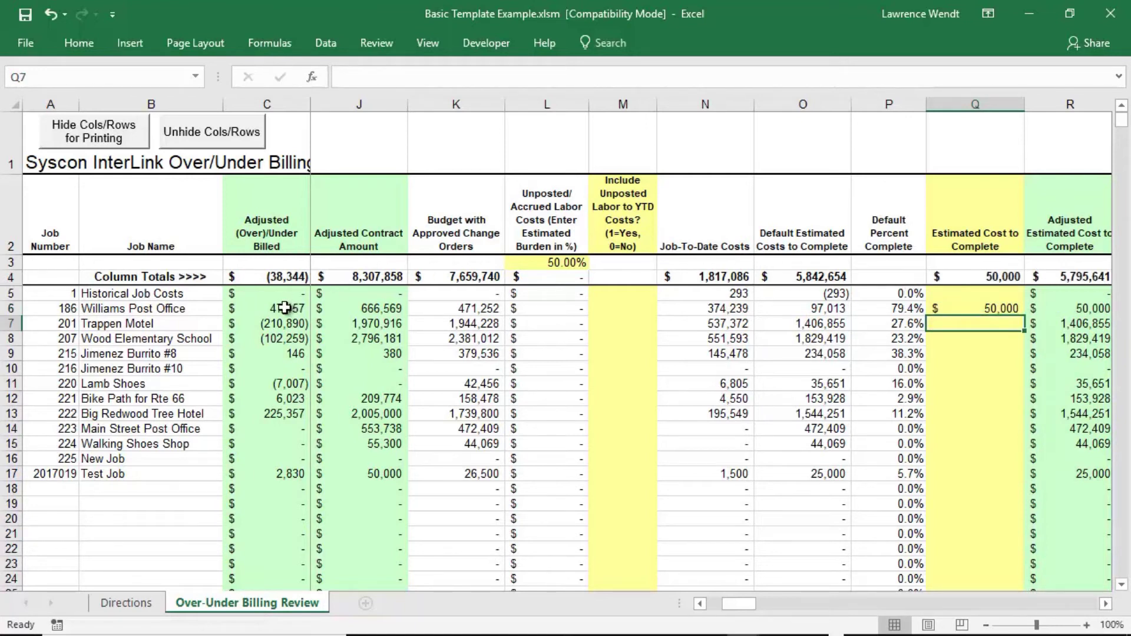
{"action": "left_click", "coordinate": [267, 309]}
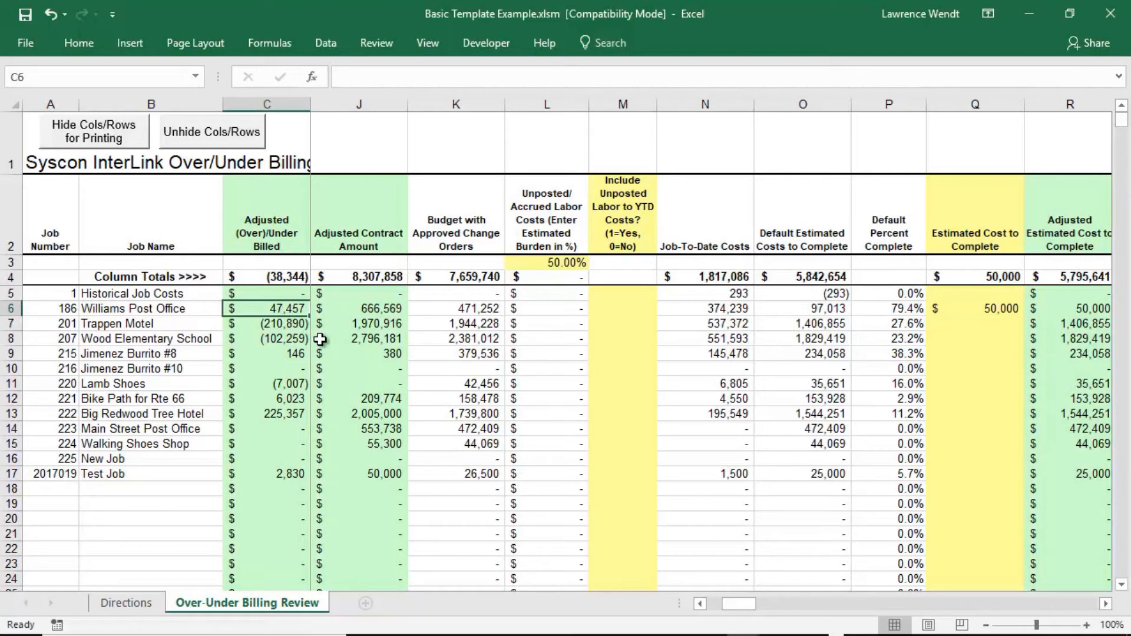
{"action": "mouse_move", "coordinate": [290, 323]}
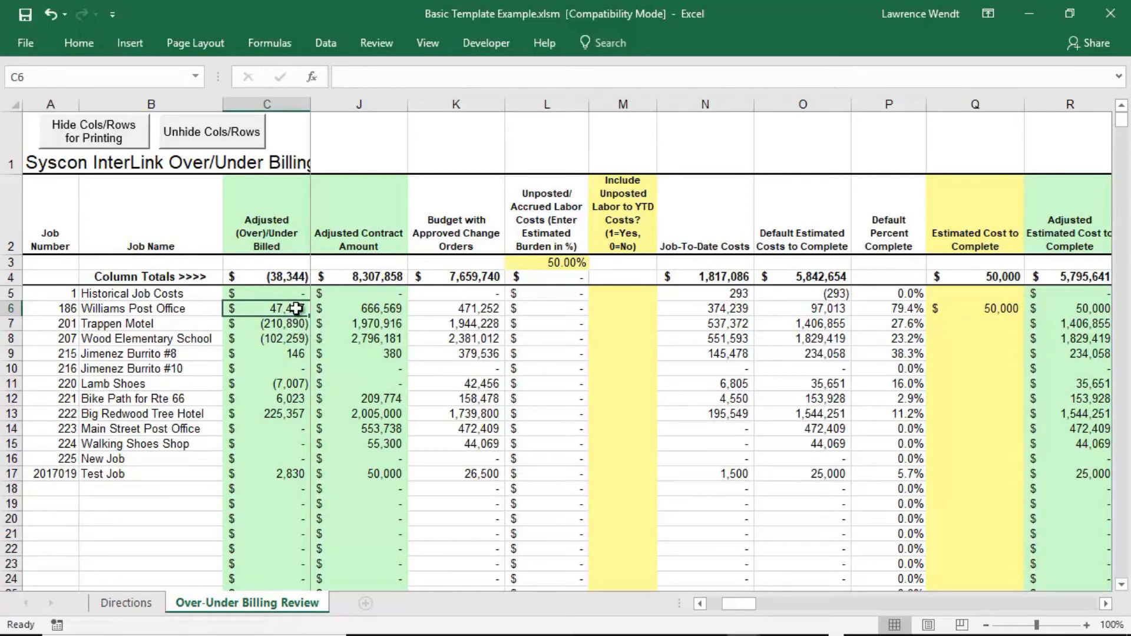
{"action": "mouse_move", "coordinate": [301, 309]}
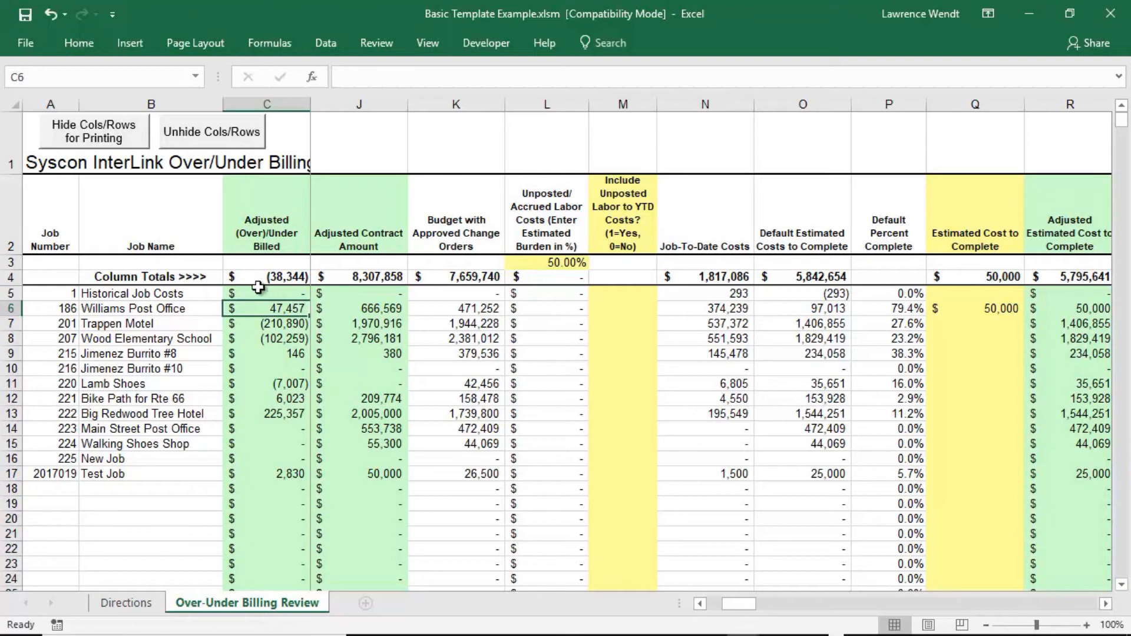
{"action": "mouse_move", "coordinate": [156, 203]}
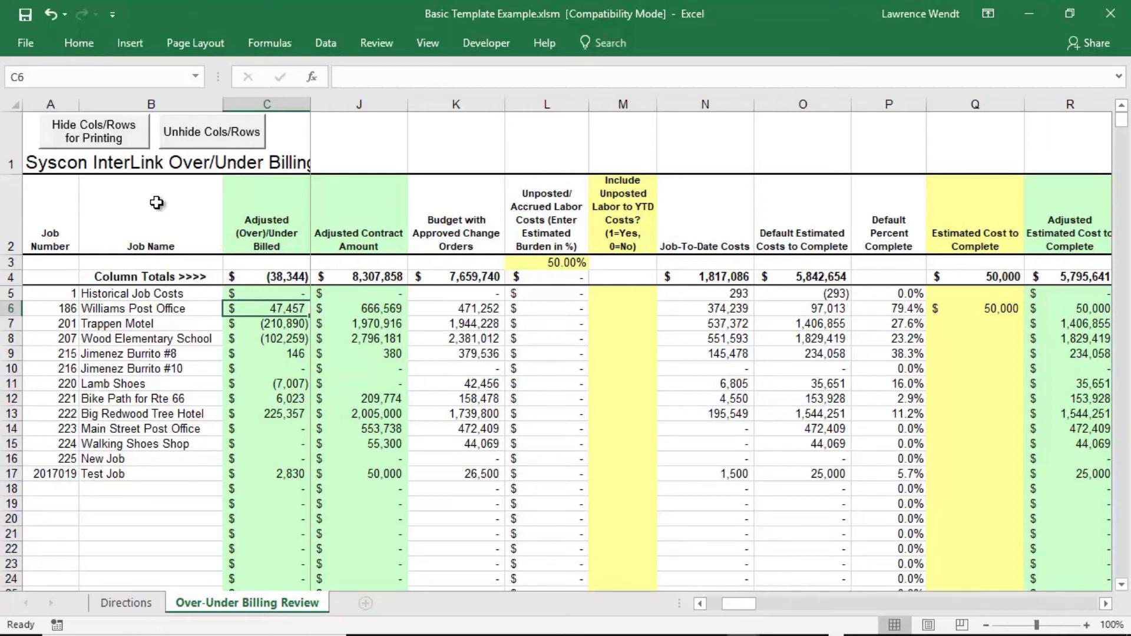
{"action": "mouse_move", "coordinate": [177, 210]}
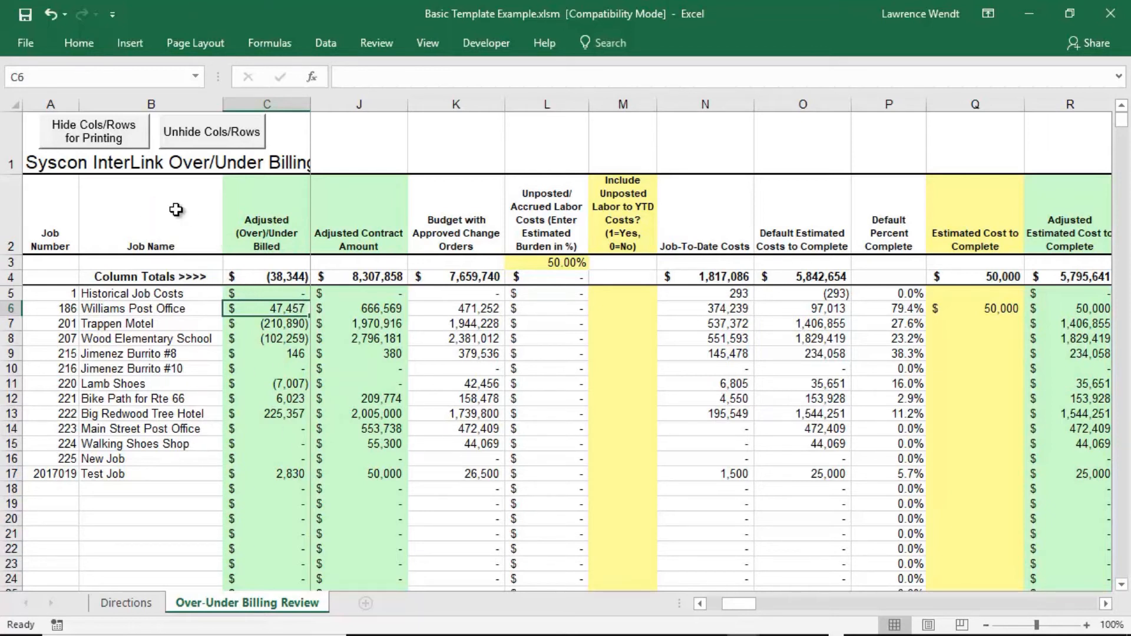
{"action": "key", "text": "Ctrl+s"}
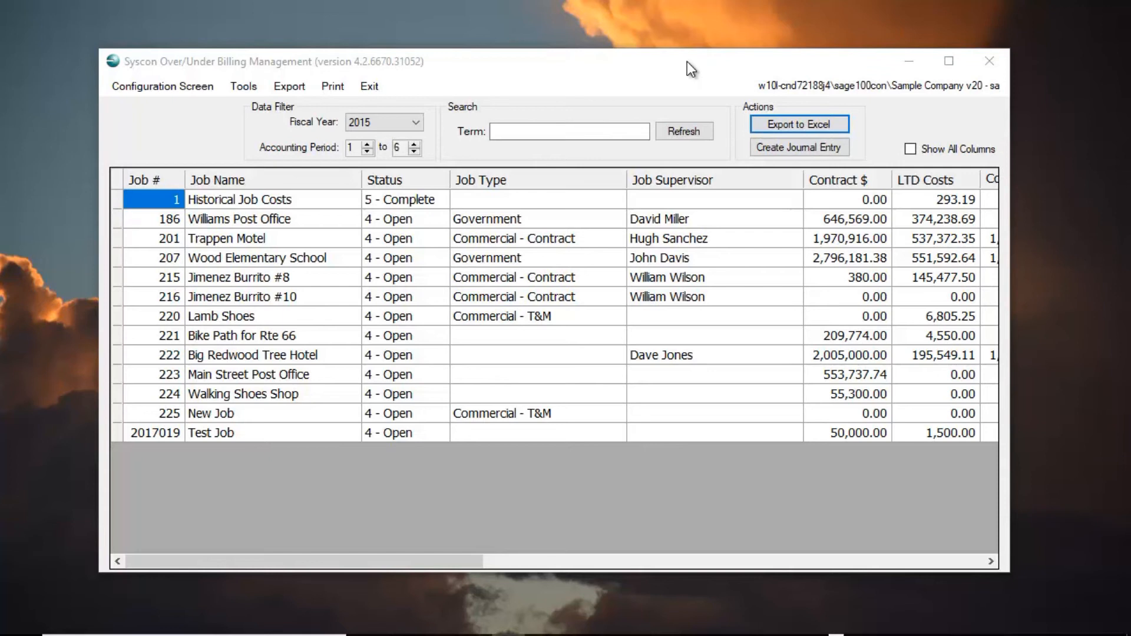
{"action": "mouse_move", "coordinate": [683, 165]}
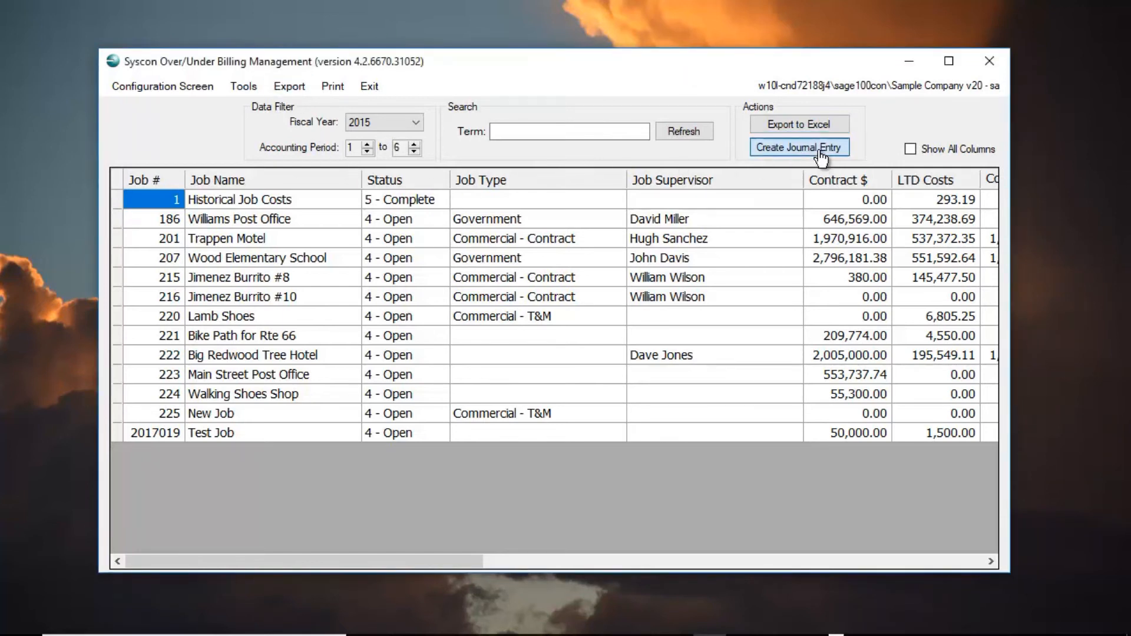
Create journal entries from Basic Template Example.xlsm
{"action": "left_click", "coordinate": [799, 147]}
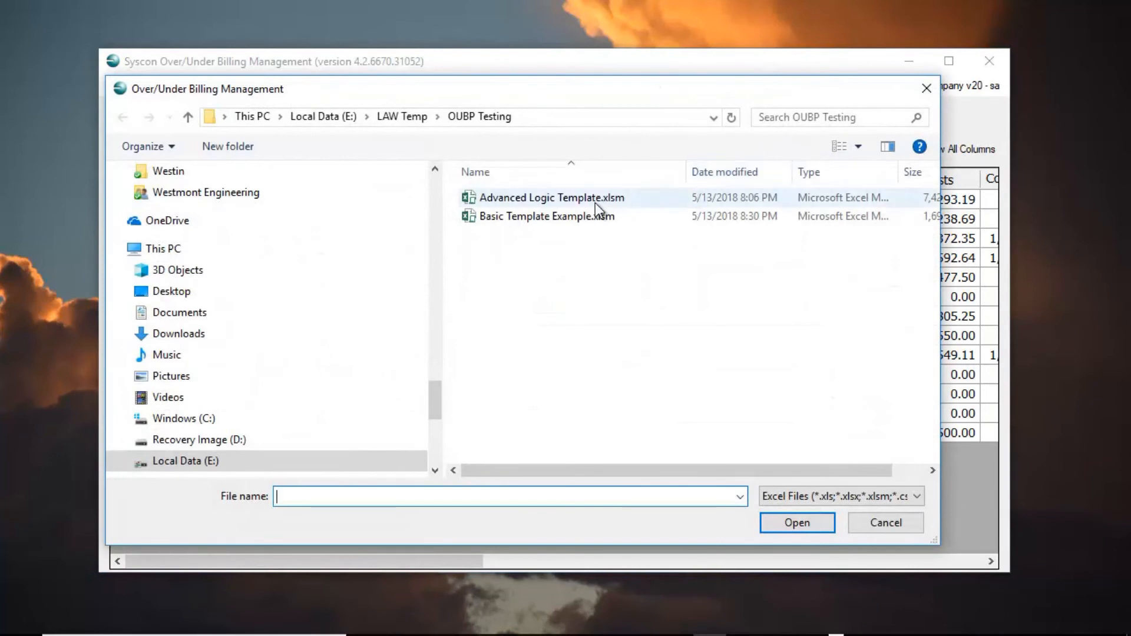
{"action": "left_click", "coordinate": [546, 216]}
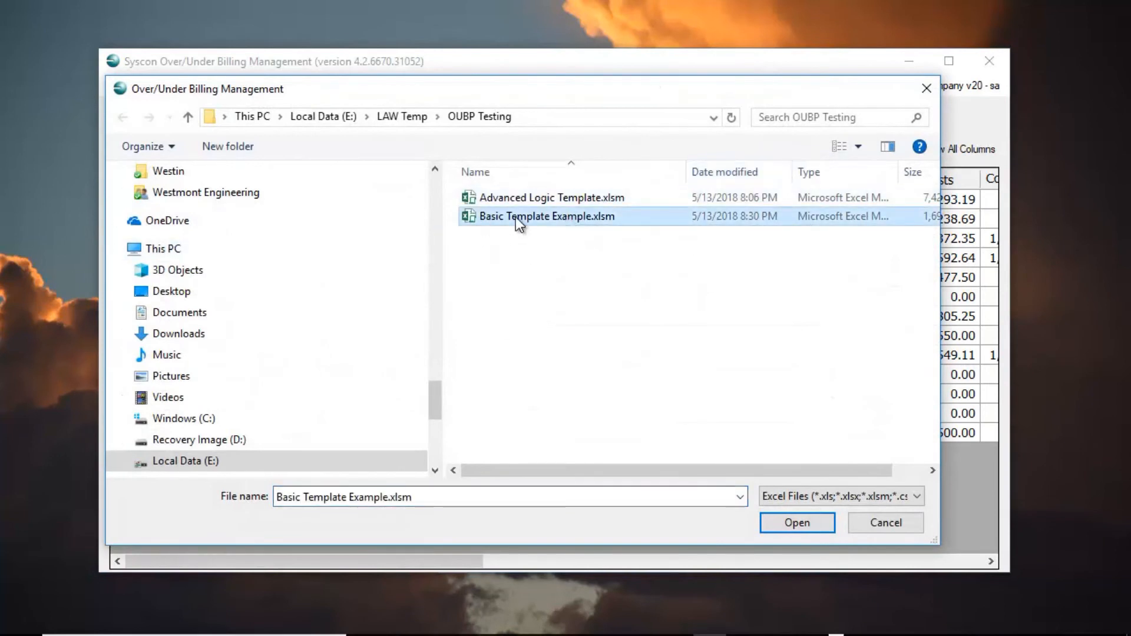
{"action": "mouse_move", "coordinate": [517, 228]}
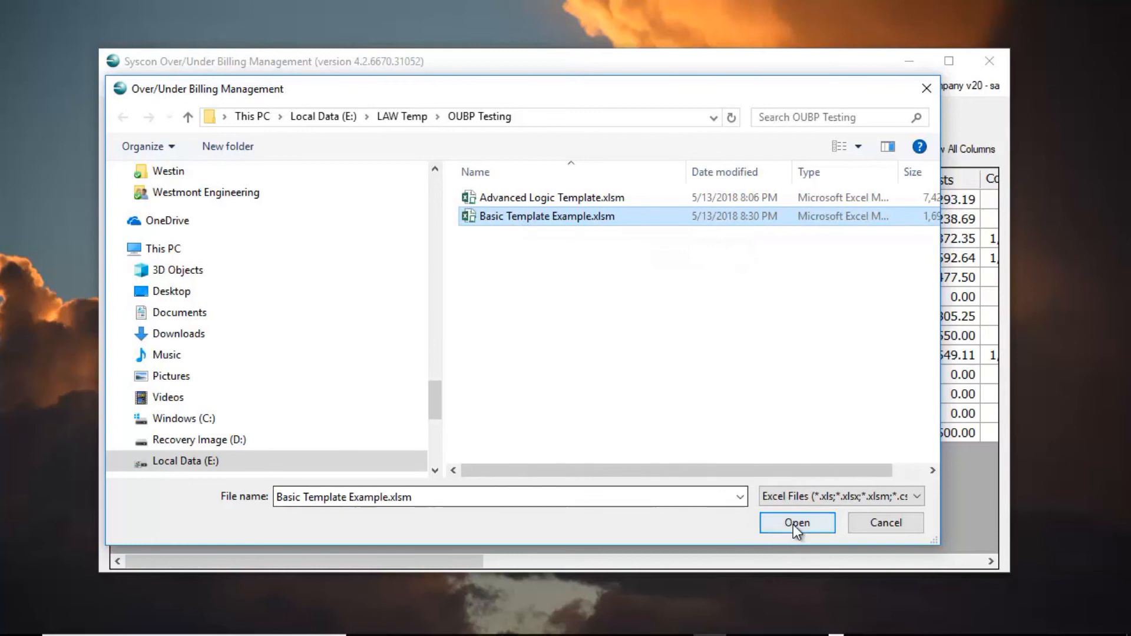
{"action": "left_click", "coordinate": [797, 524]}
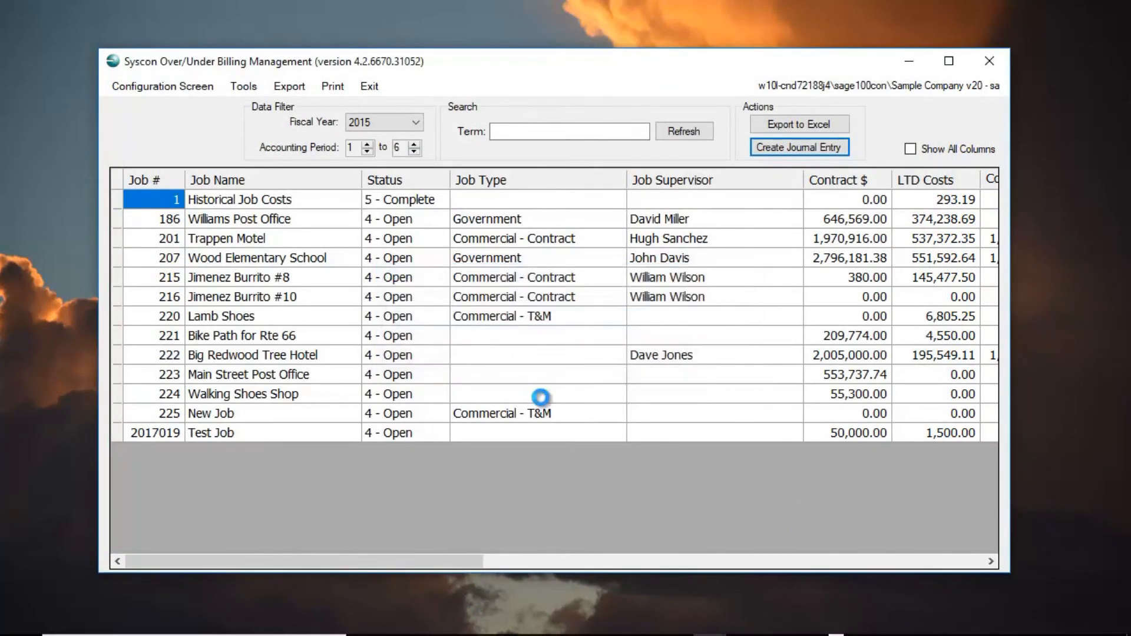
{"action": "mouse_move", "coordinate": [547, 399]}
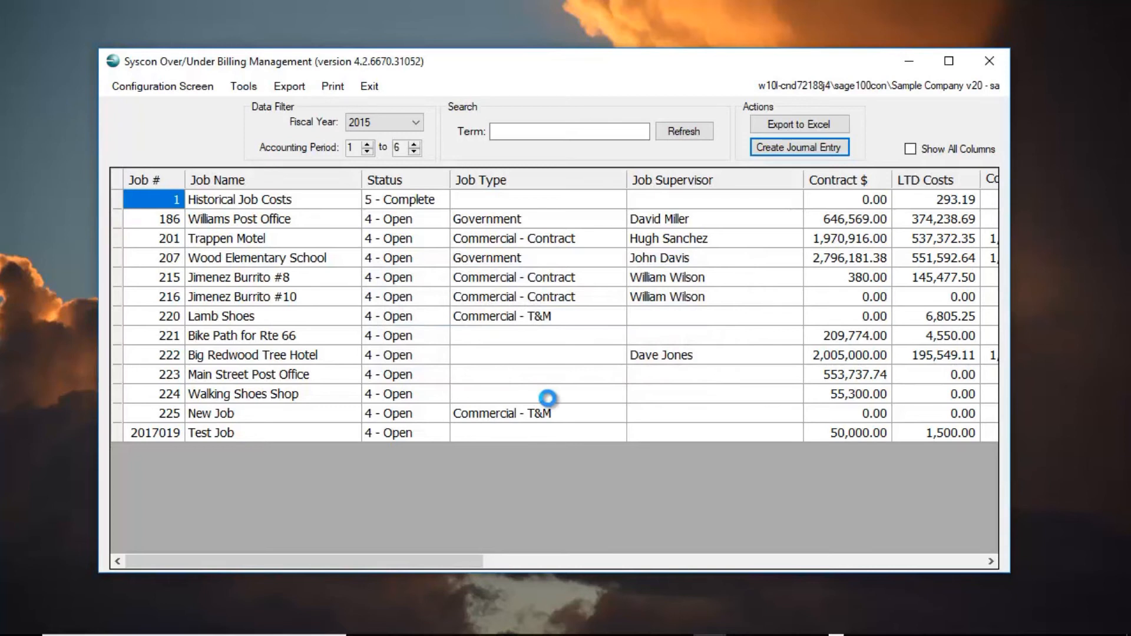
Acknowledge the success message for recurring transactions 4 and 5
{"action": "left_click", "coordinate": [799, 146]}
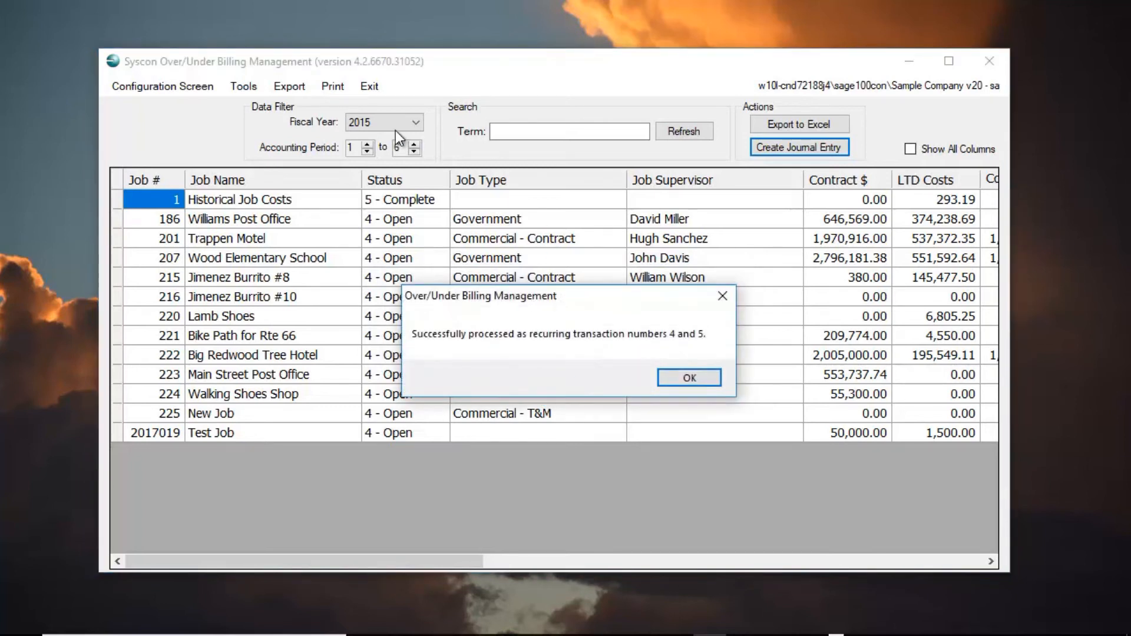
{"action": "mouse_move", "coordinate": [641, 393]}
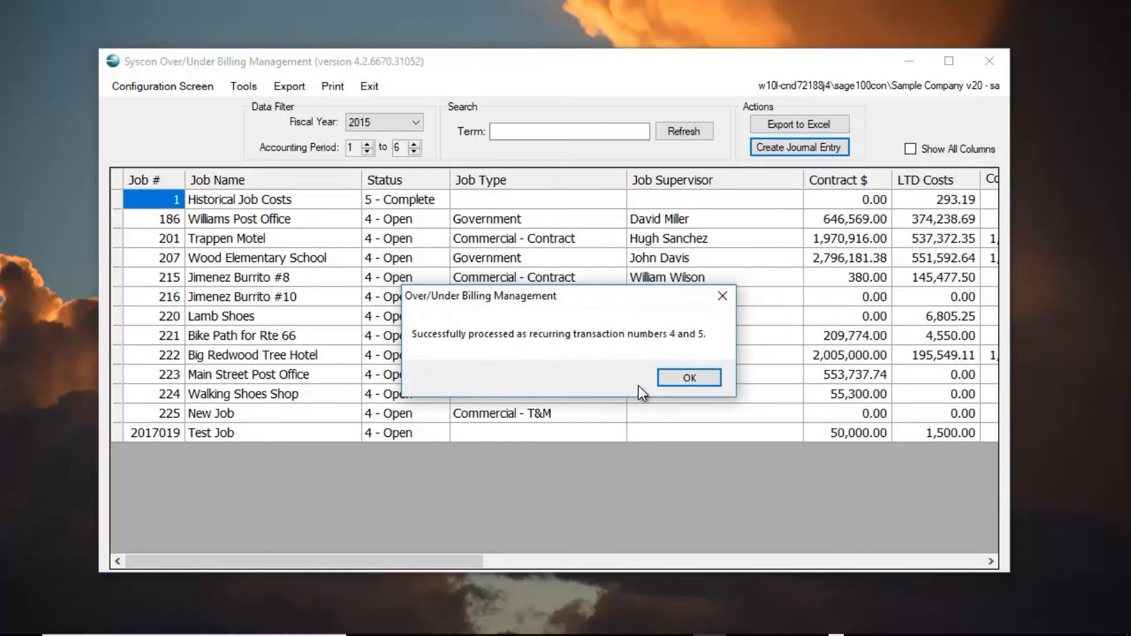
{"action": "mouse_move", "coordinate": [434, 351]}
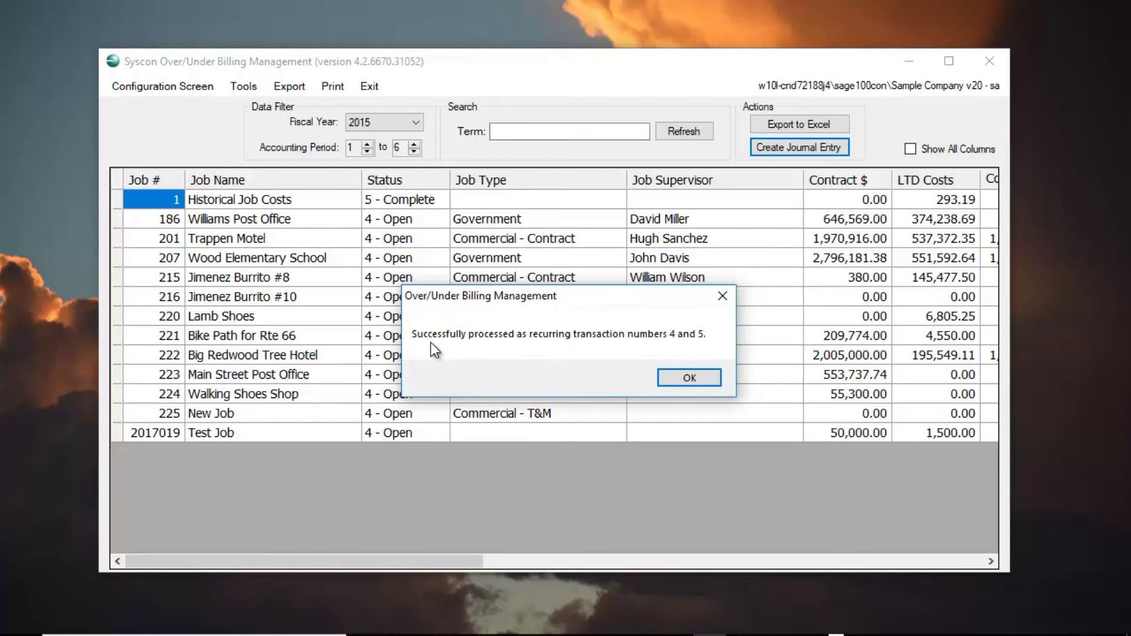
{"action": "mouse_move", "coordinate": [582, 358]}
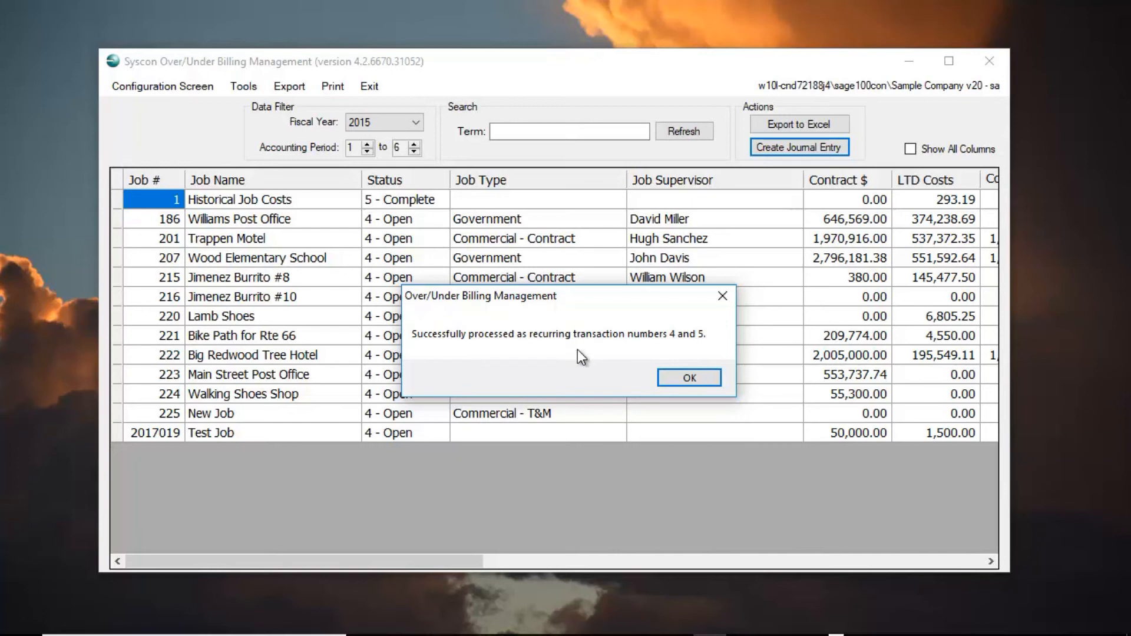
{"action": "mouse_move", "coordinate": [610, 354]}
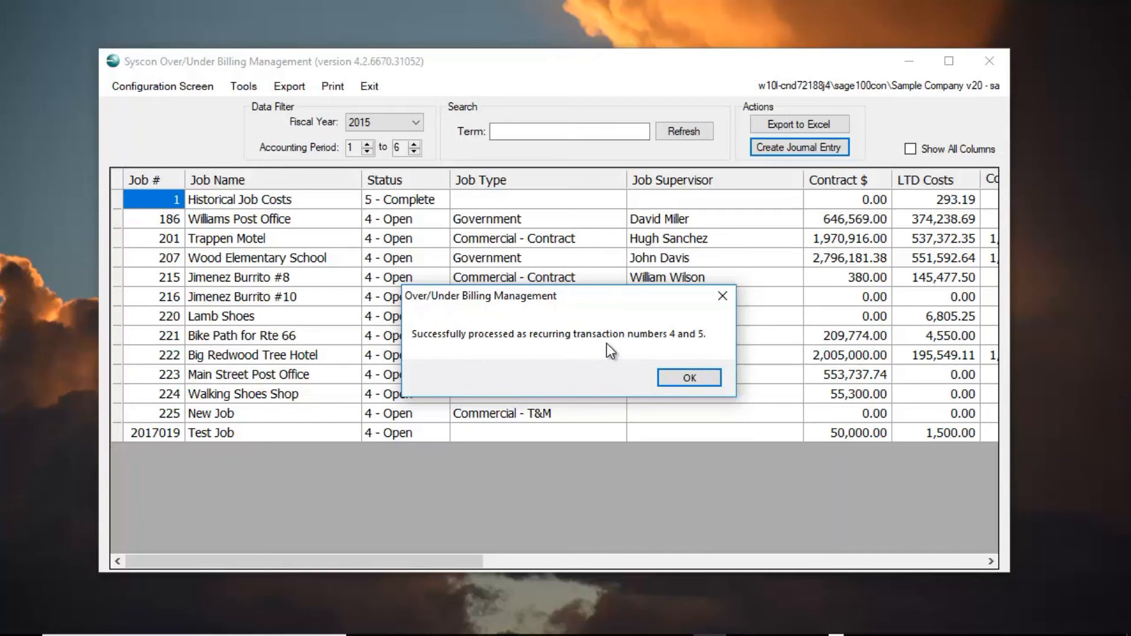
{"action": "mouse_move", "coordinate": [618, 355]}
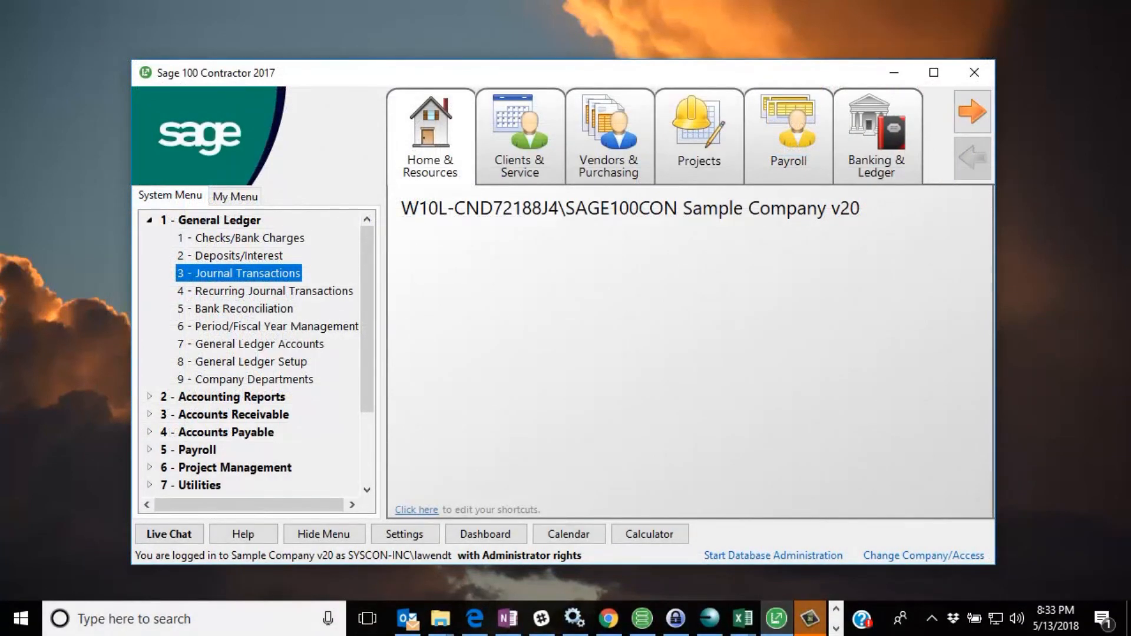
{"action": "mouse_move", "coordinate": [677, 4]}
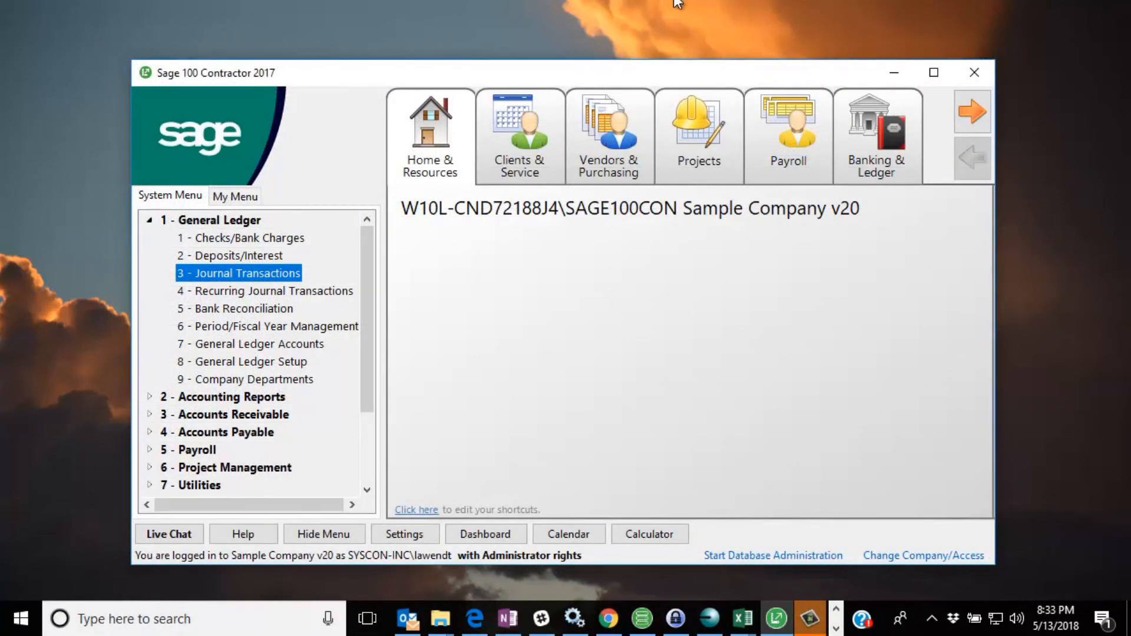
{"action": "mouse_move", "coordinate": [344, 238]}
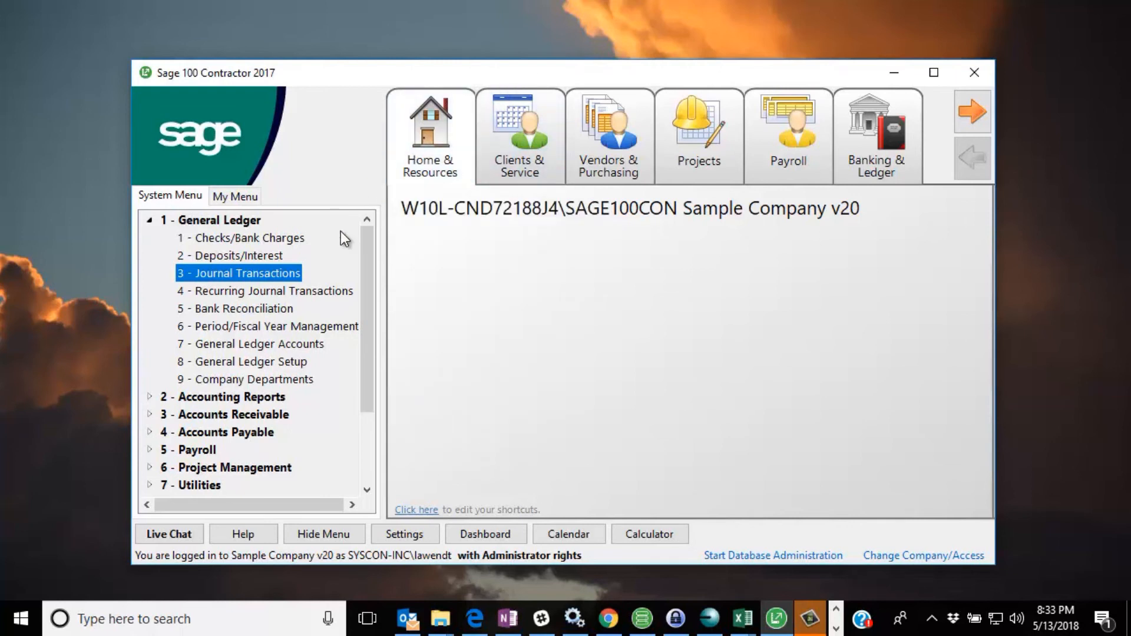
{"action": "mouse_move", "coordinate": [229, 302]}
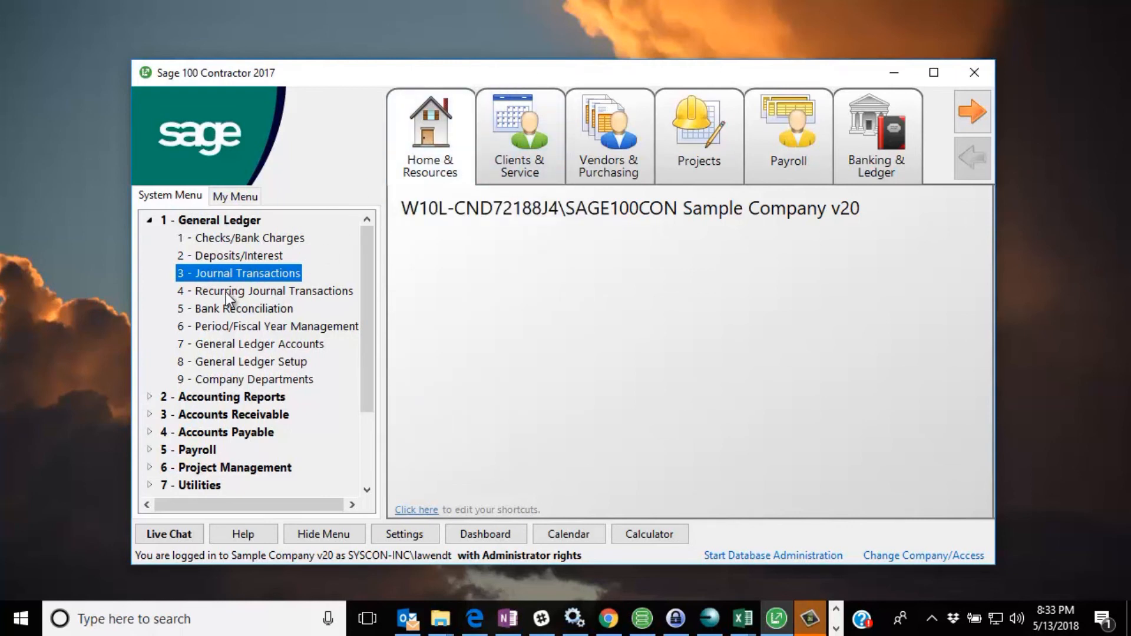